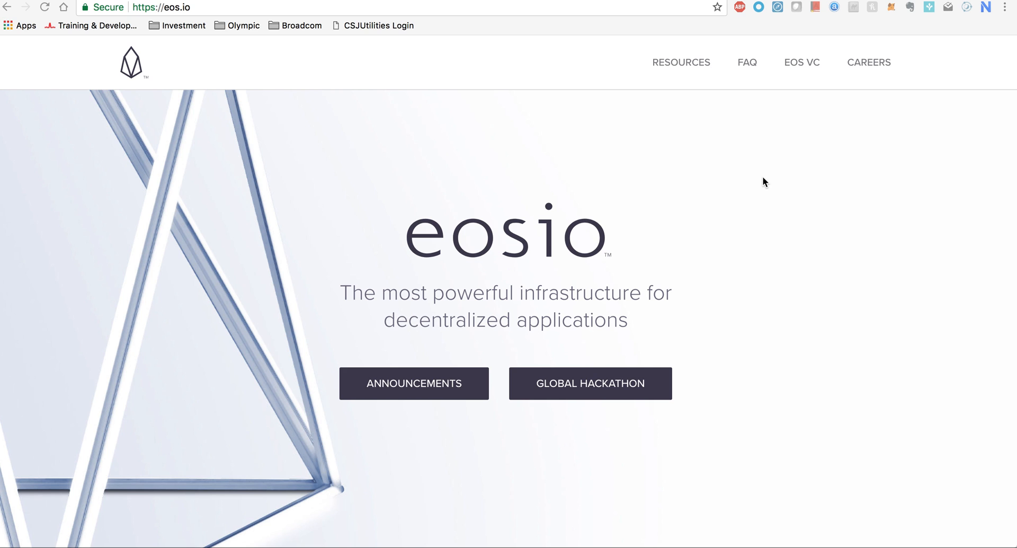
# Scroll the eos.io homepage down to the EOS Token Distribution countdown and GET EOS option
pyautogui.scroll(-3)
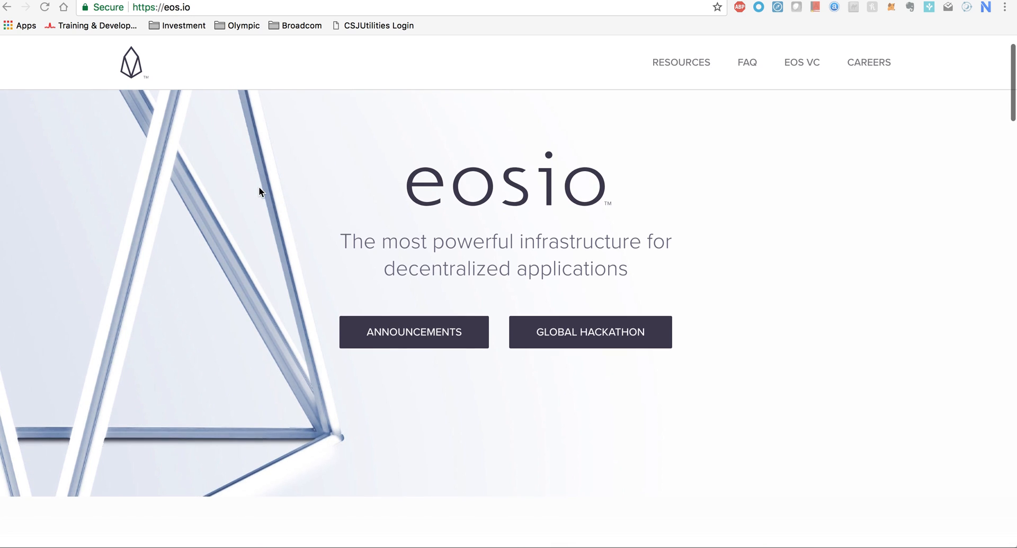
pyautogui.scroll(-3)
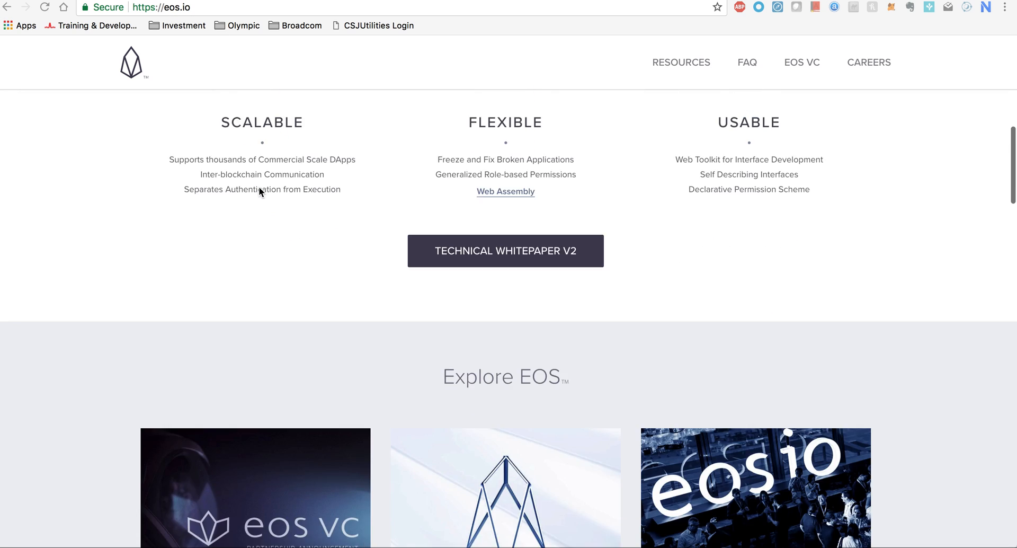
pyautogui.scroll(-3)
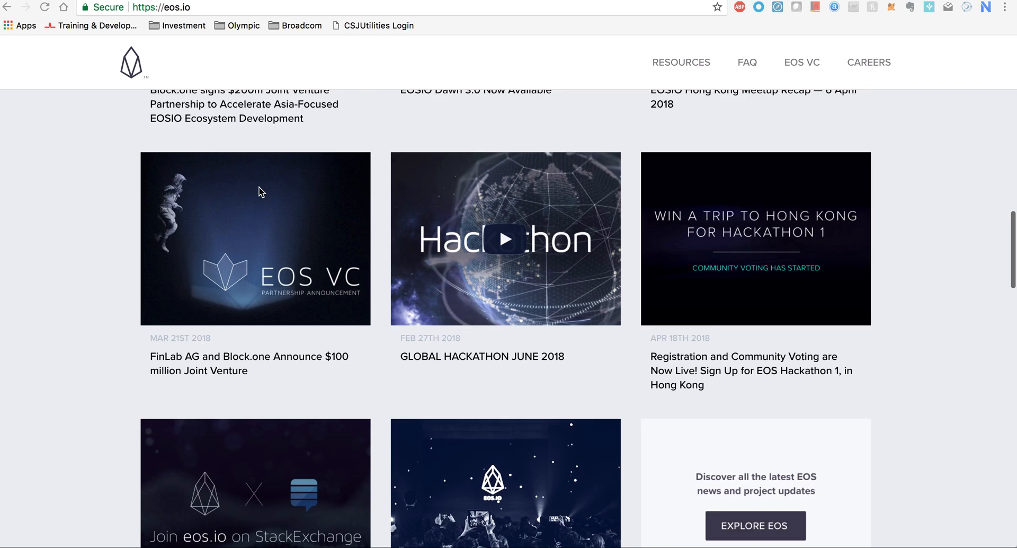
pyautogui.scroll(-3)
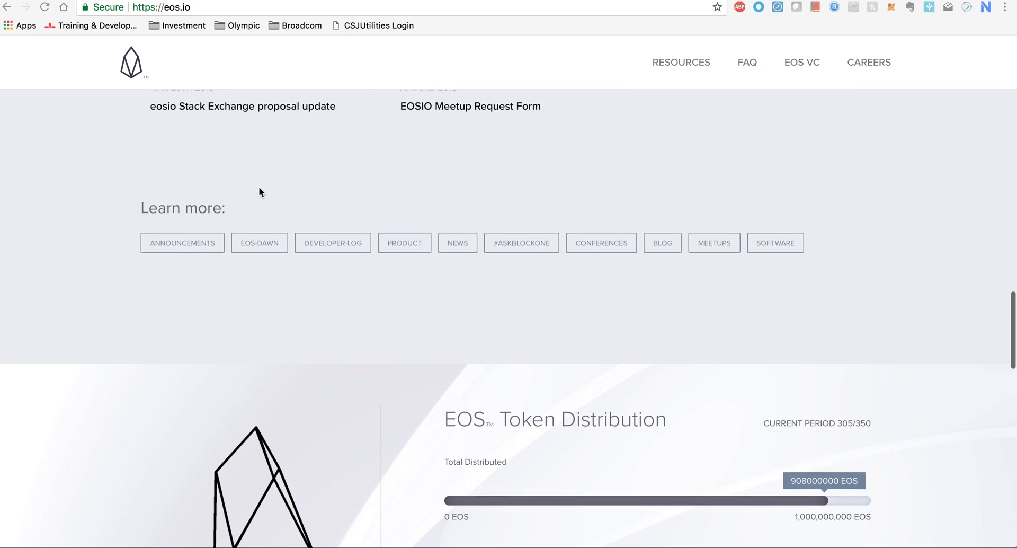
pyautogui.scroll(-3)
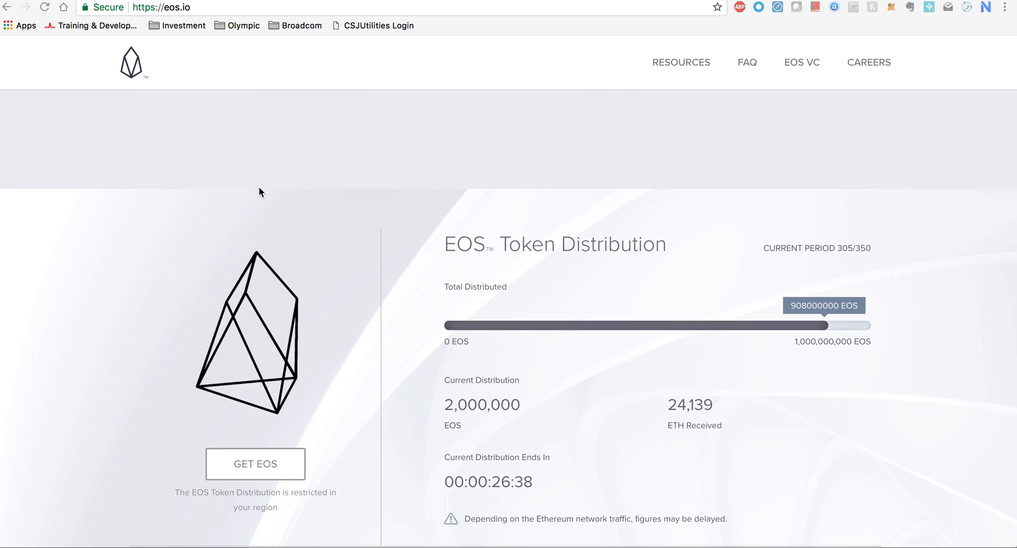
pyautogui.moveTo(235, 240)
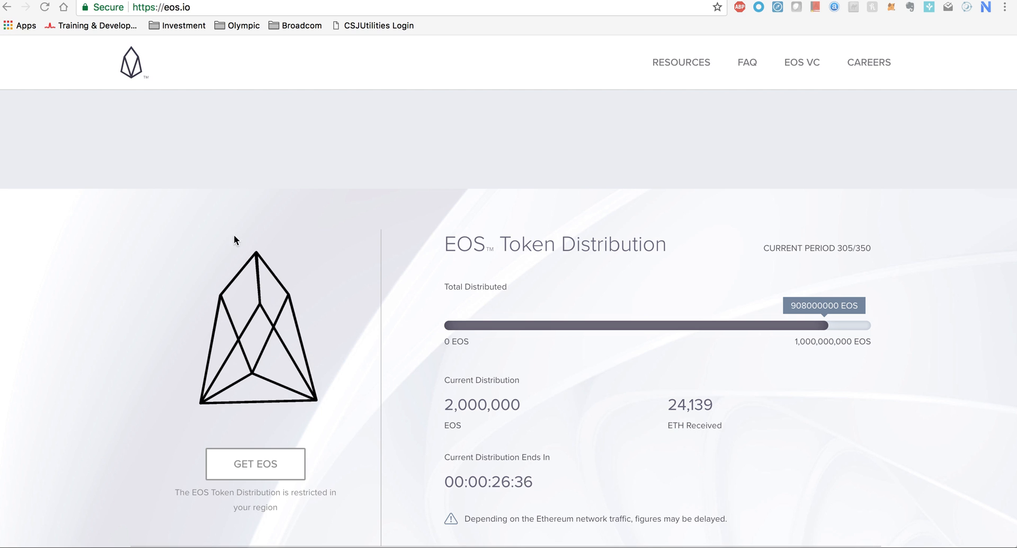
pyautogui.scroll(-3)
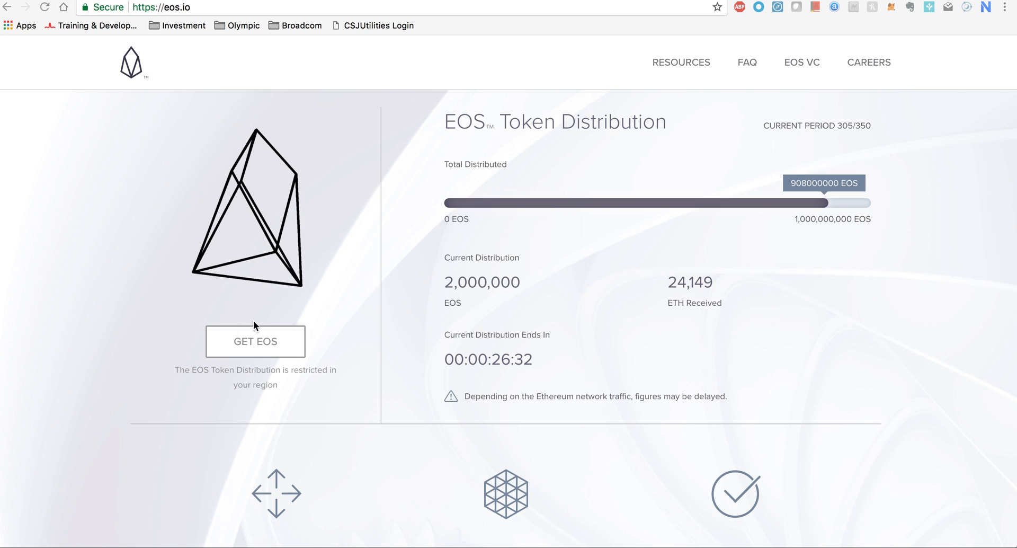
pyautogui.scroll(-3)
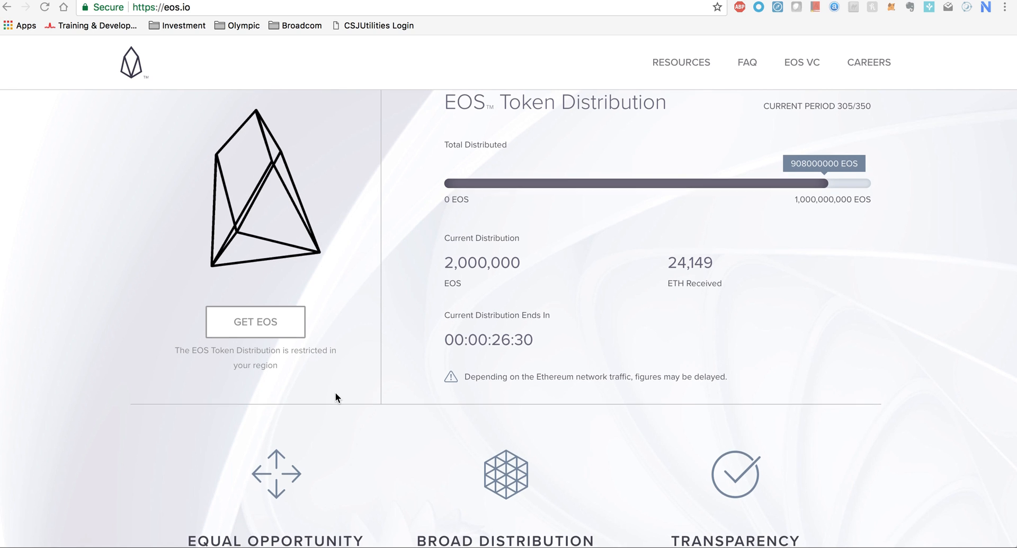
pyautogui.scroll(-3)
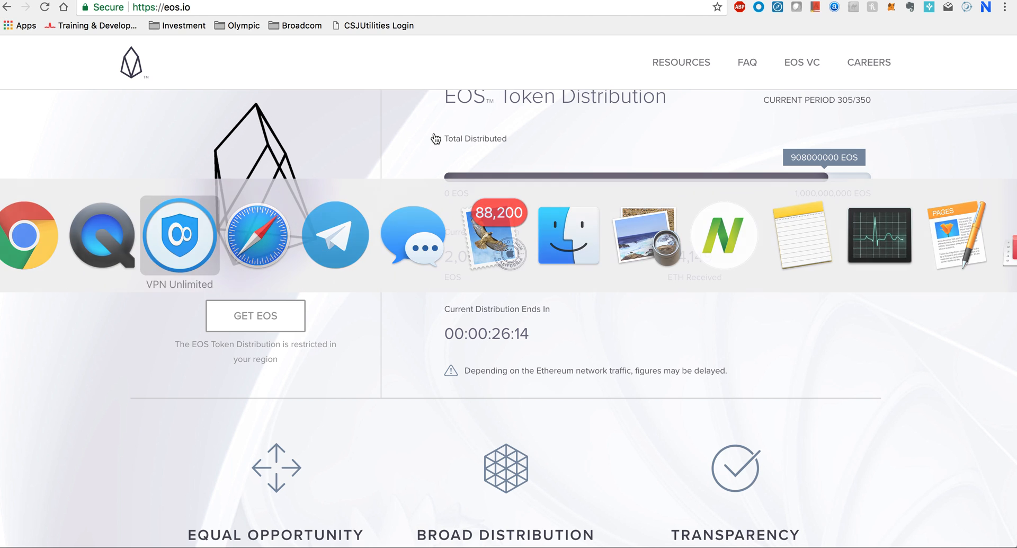
# Bring up VPN Unlimited and toggle the VPN on until it reads Connected
pyautogui.click(180, 234)
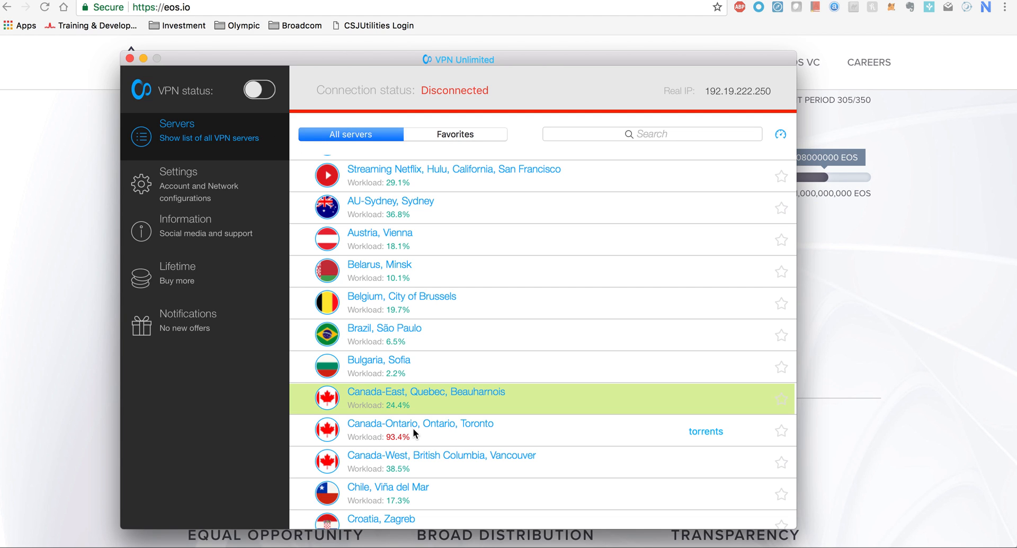
pyautogui.click(259, 89)
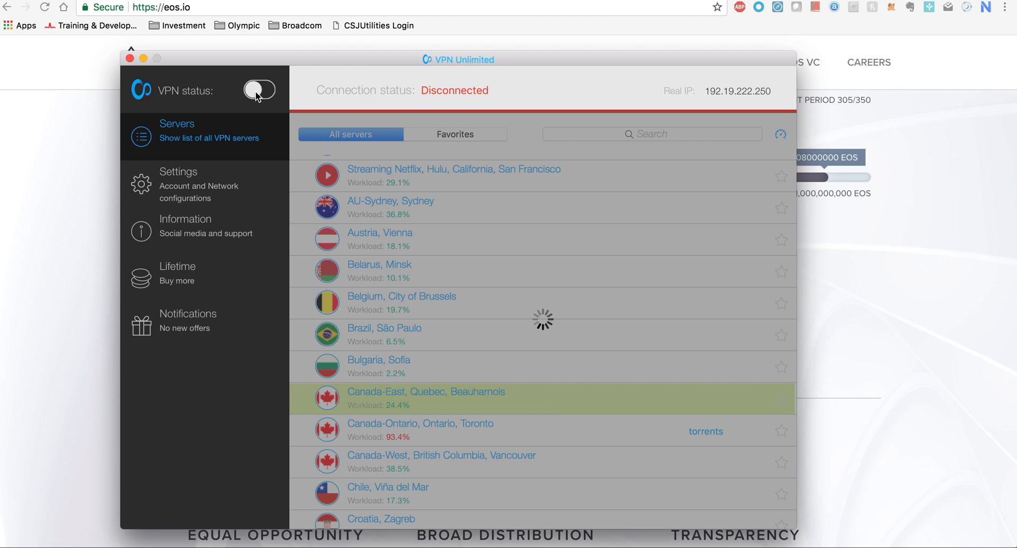
pyautogui.click(259, 90)
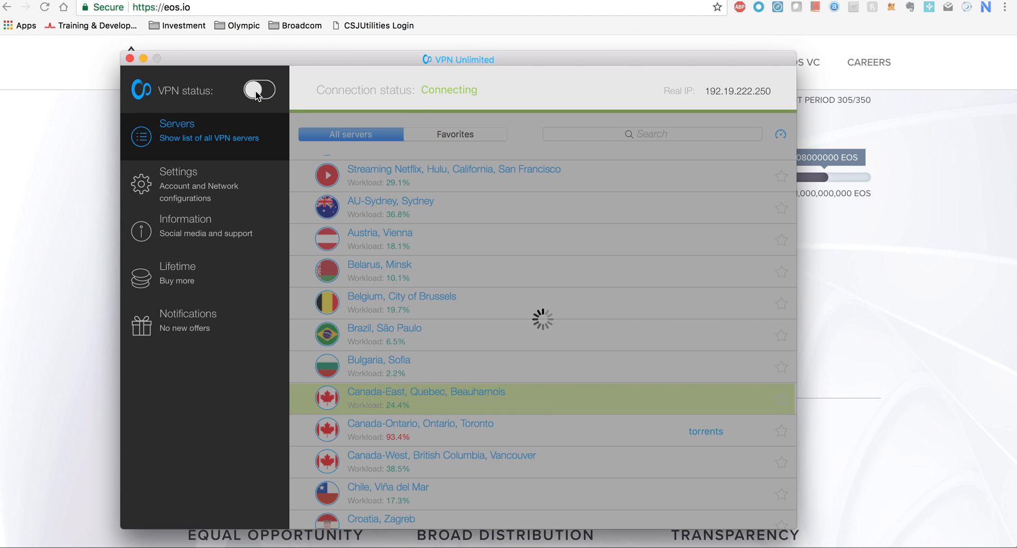
pyautogui.click(259, 90)
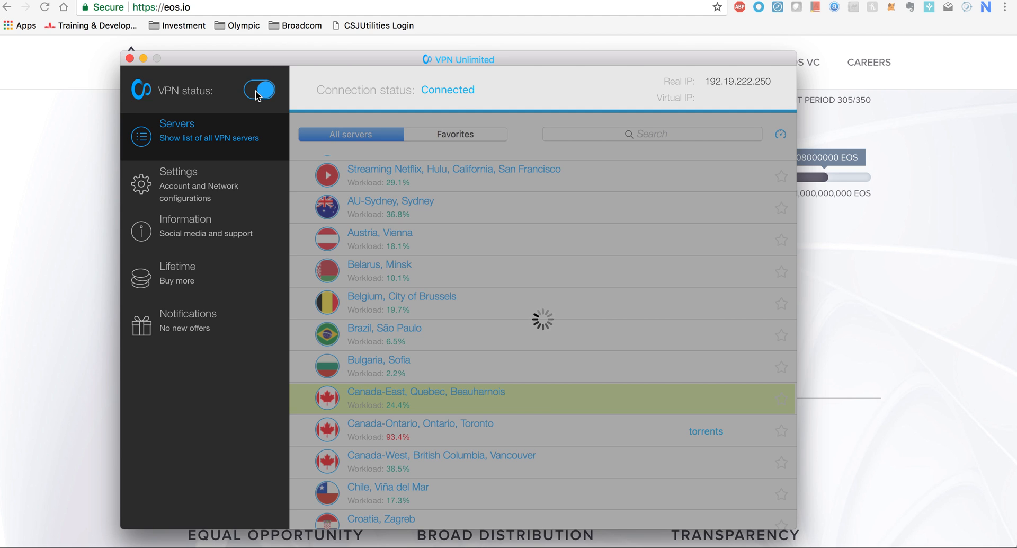
pyautogui.click(259, 89)
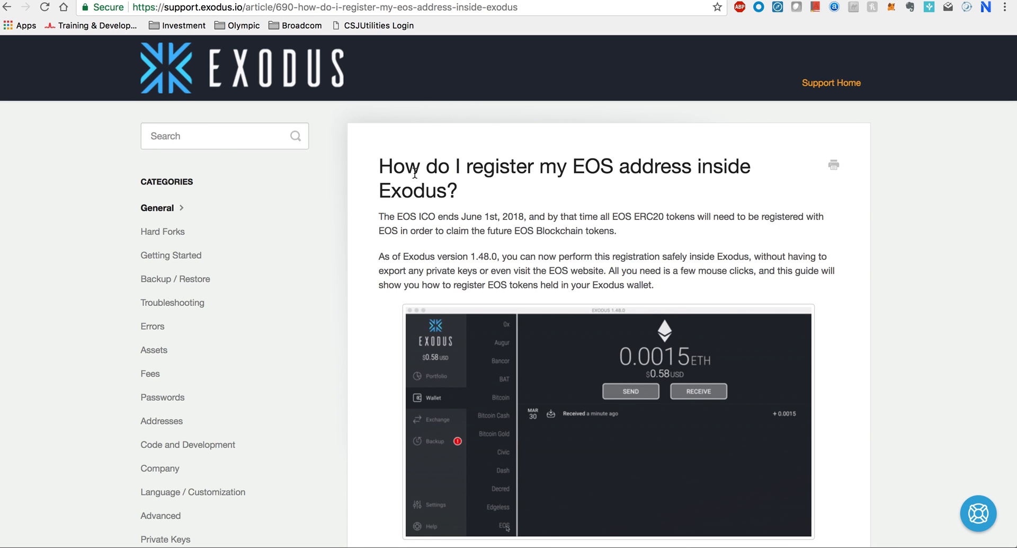
# Read through the Exodus article 'How do I register my EOS address inside Exodus?'
pyautogui.scroll(-3)
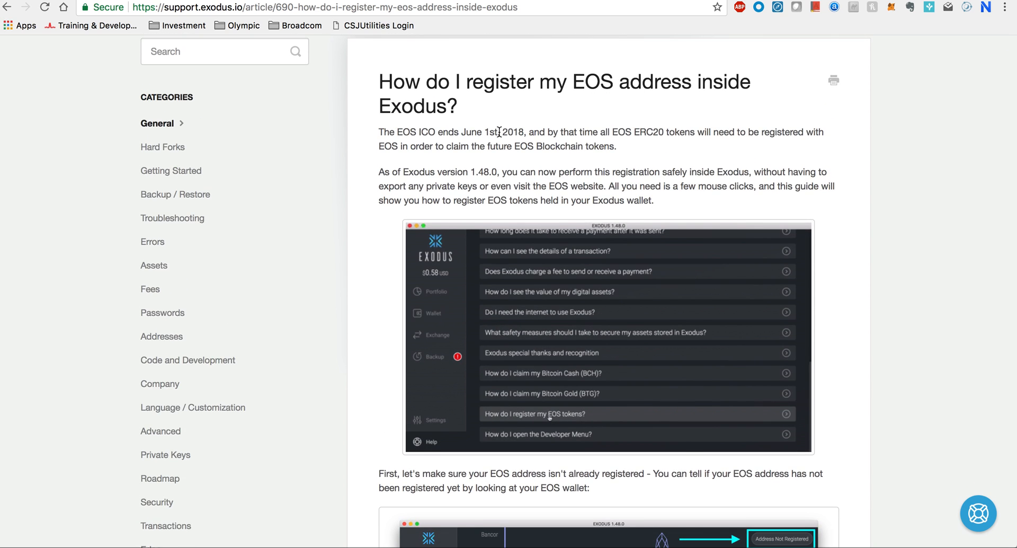
pyautogui.scroll(-3)
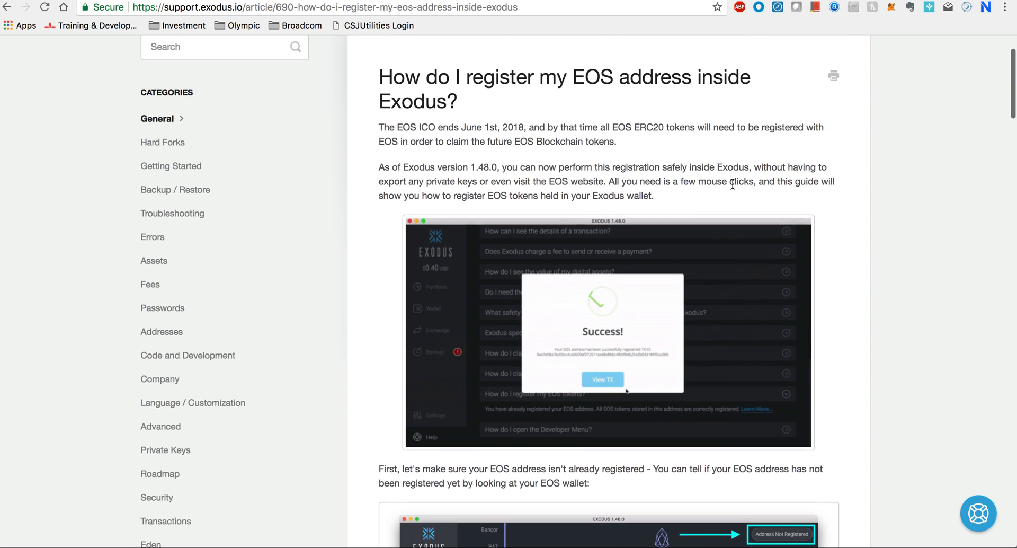
pyautogui.scroll(-3)
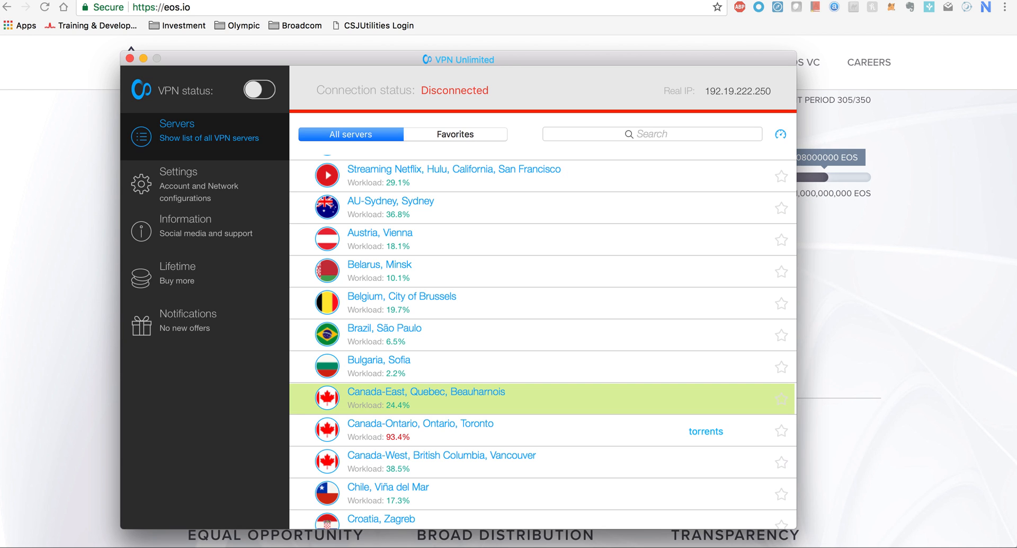
# Reconnect the VPN Unlimited toggle until a virtual IP is assigned
pyautogui.click(259, 89)
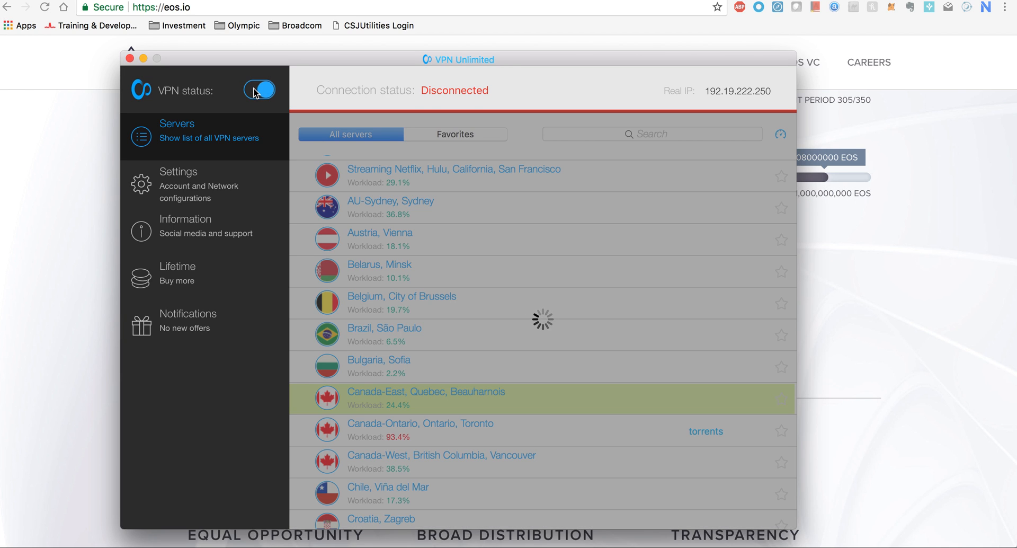
pyautogui.click(259, 89)
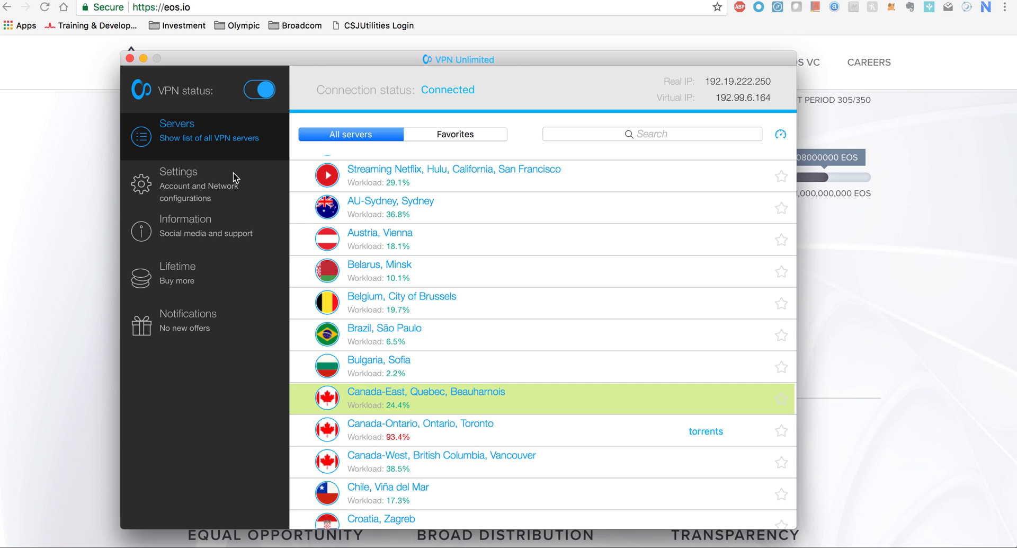
pyautogui.moveTo(124, 308)
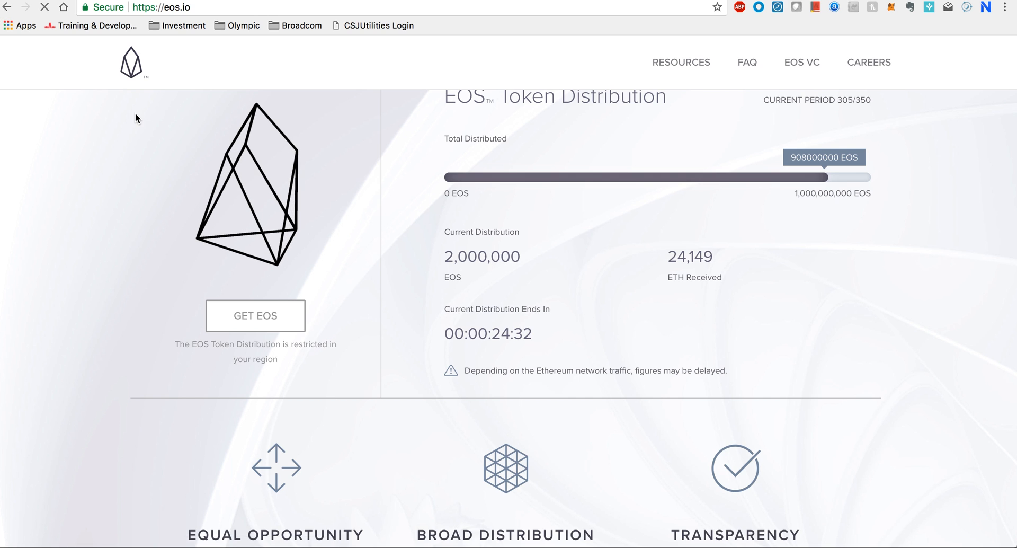
# Open the EOS VC page from the eos.io navigation and scroll down it
pyautogui.click(802, 63)
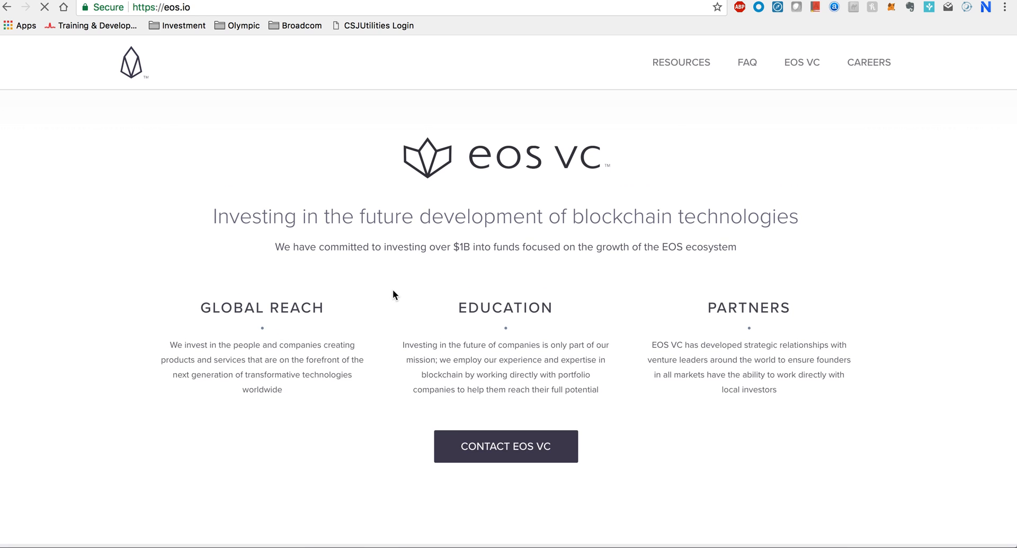
pyautogui.scroll(-3)
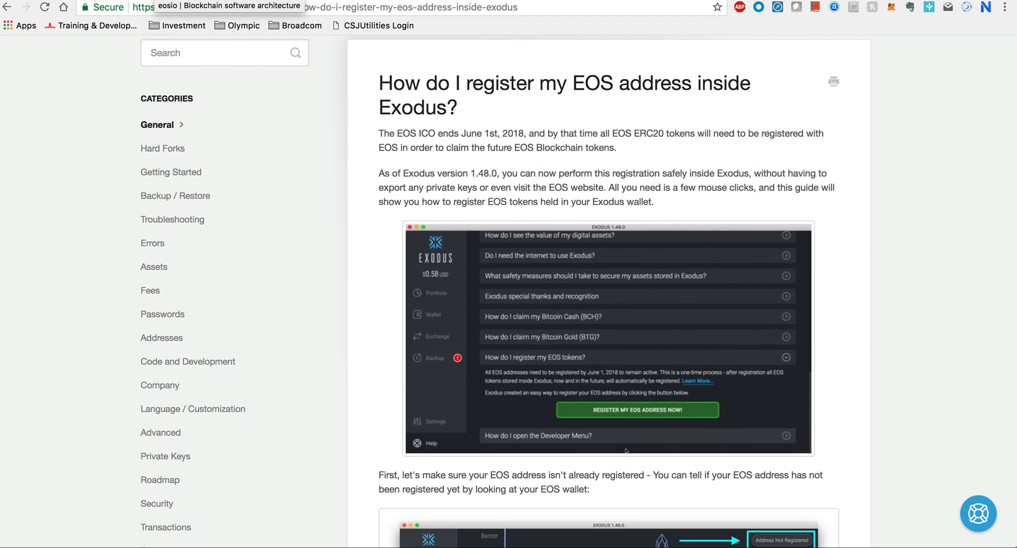
# Leave the Exodus registration article and return to the eosio browser tab
pyautogui.click(637, 409)
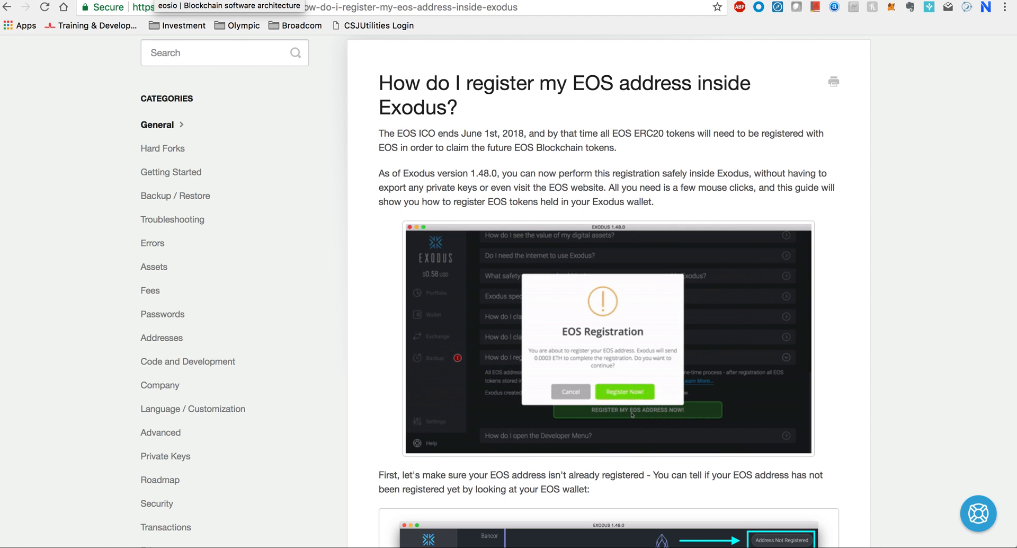
pyautogui.click(624, 391)
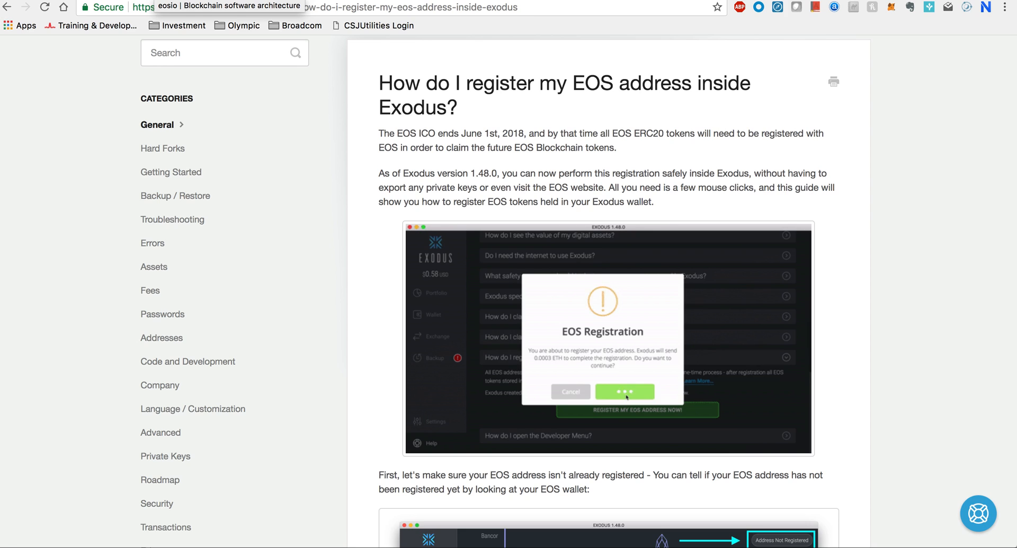
pyautogui.click(625, 392)
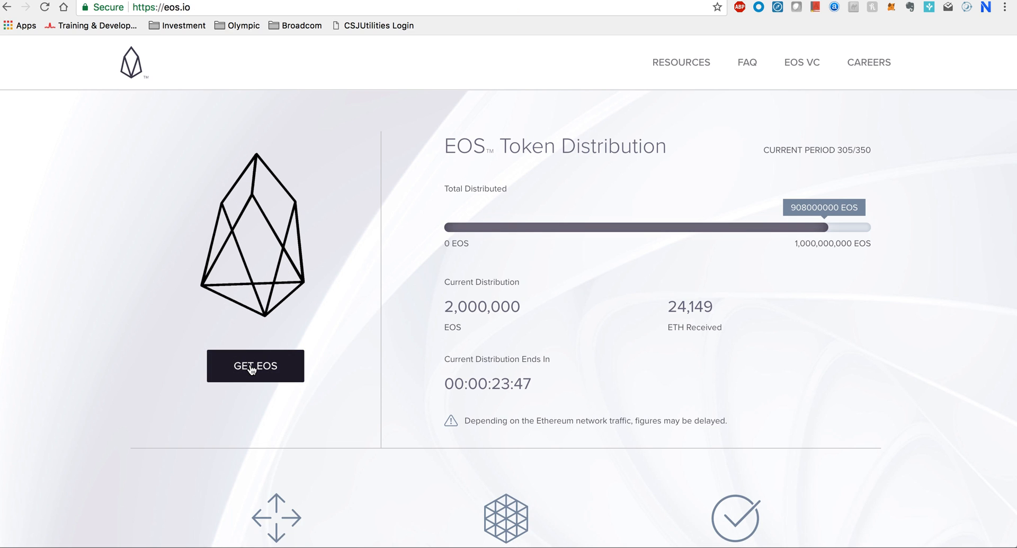
# Start GET EOS, confirm not U.S./Chinese, agree to Terms of Use, and continue
pyautogui.click(255, 366)
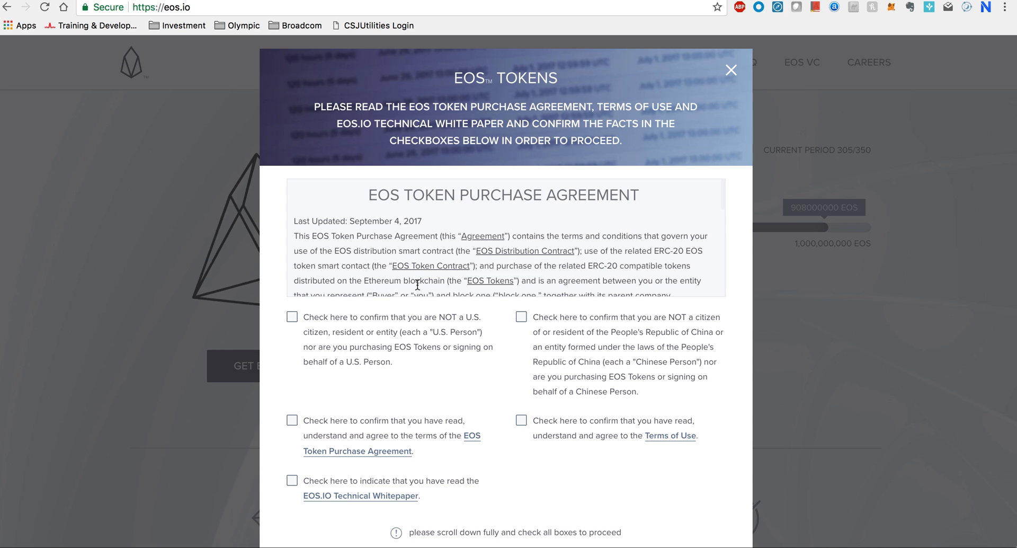
pyautogui.scroll(-3)
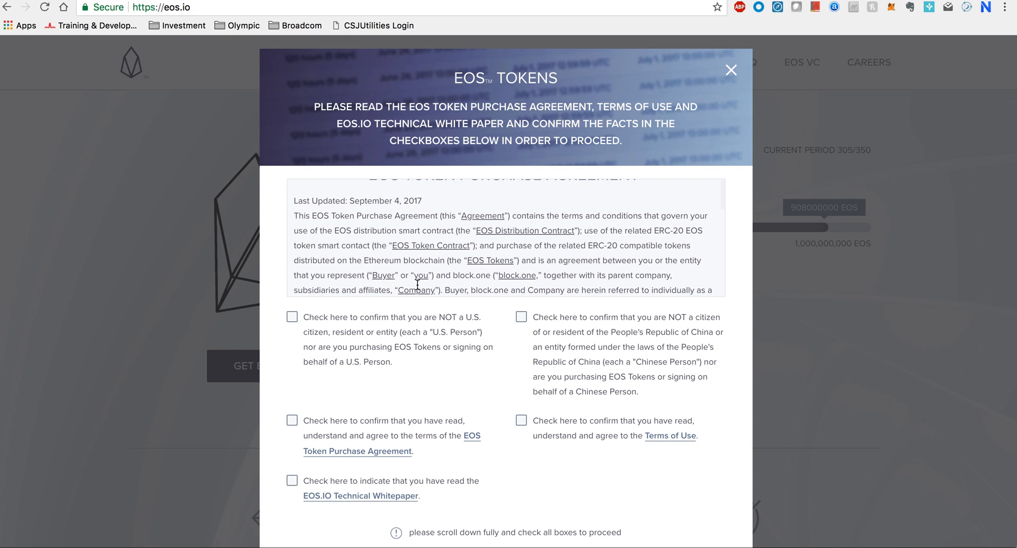
pyautogui.click(292, 317)
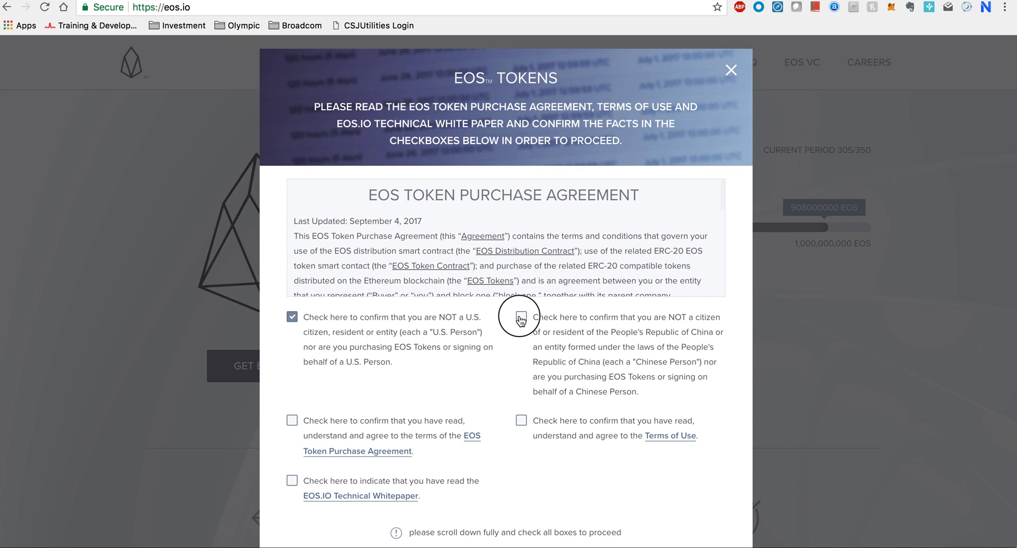
pyautogui.click(521, 317)
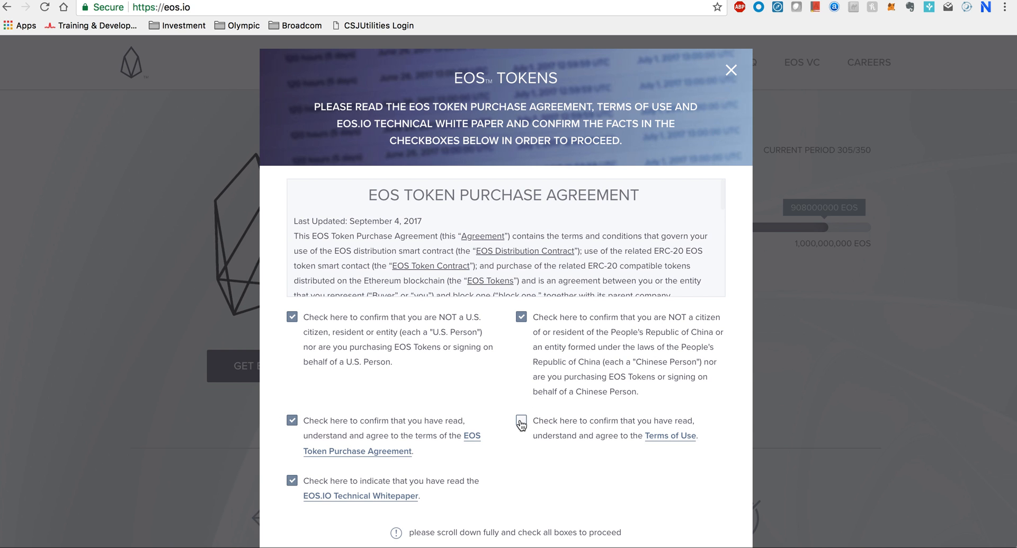
pyautogui.click(521, 425)
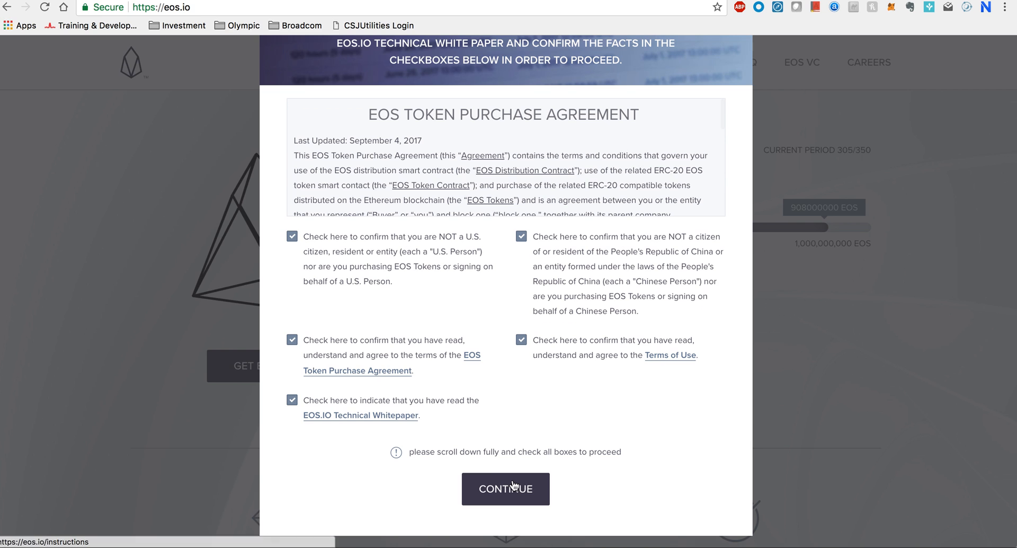
pyautogui.click(506, 489)
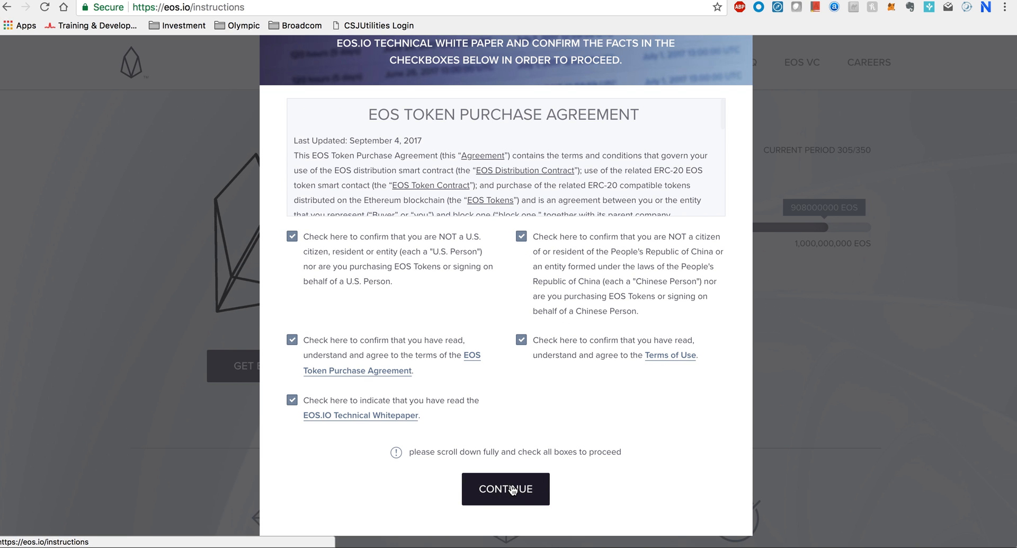
pyautogui.click(506, 489)
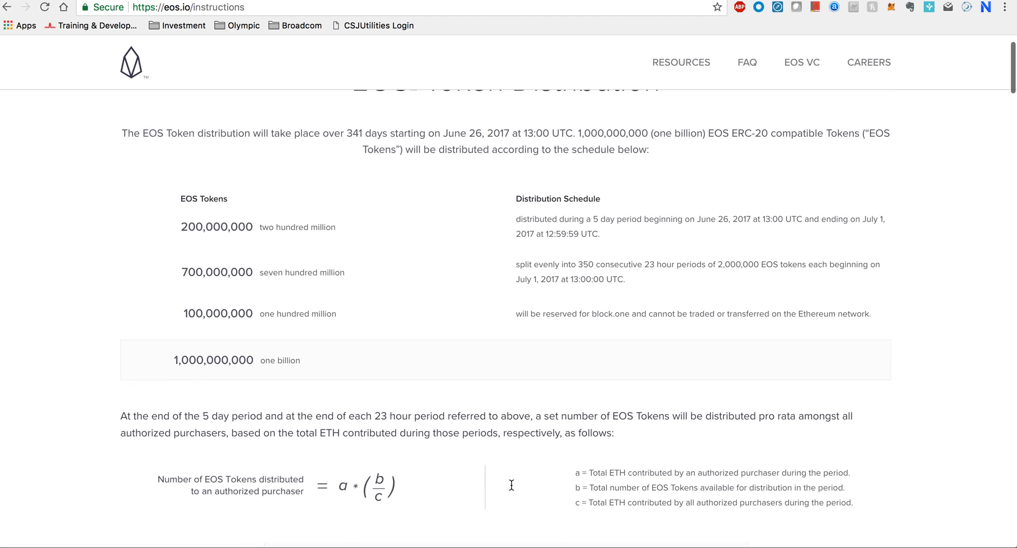
# Scroll the Participation Instructions down to the Register tab's MetaMask steps
pyautogui.scroll(-3)
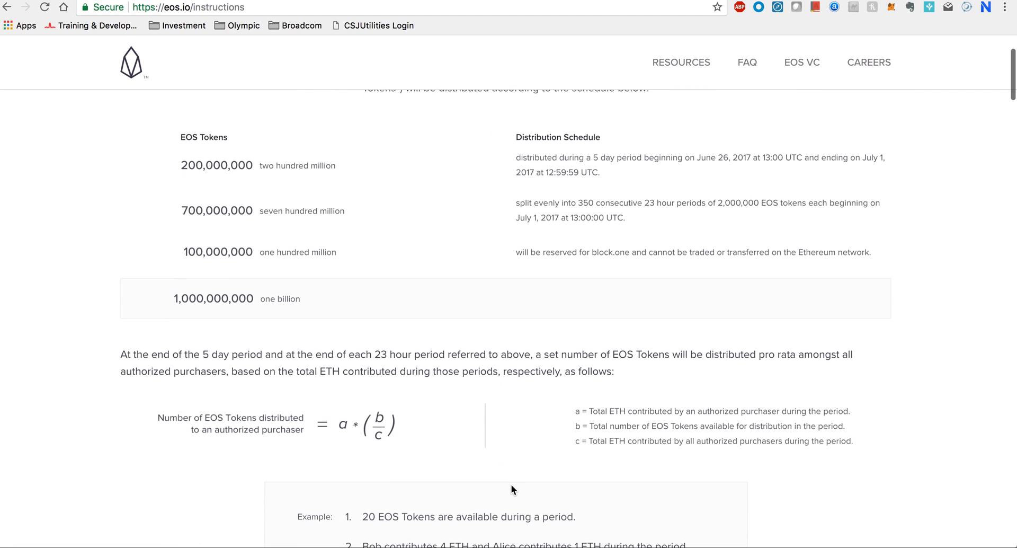
pyautogui.scroll(-3)
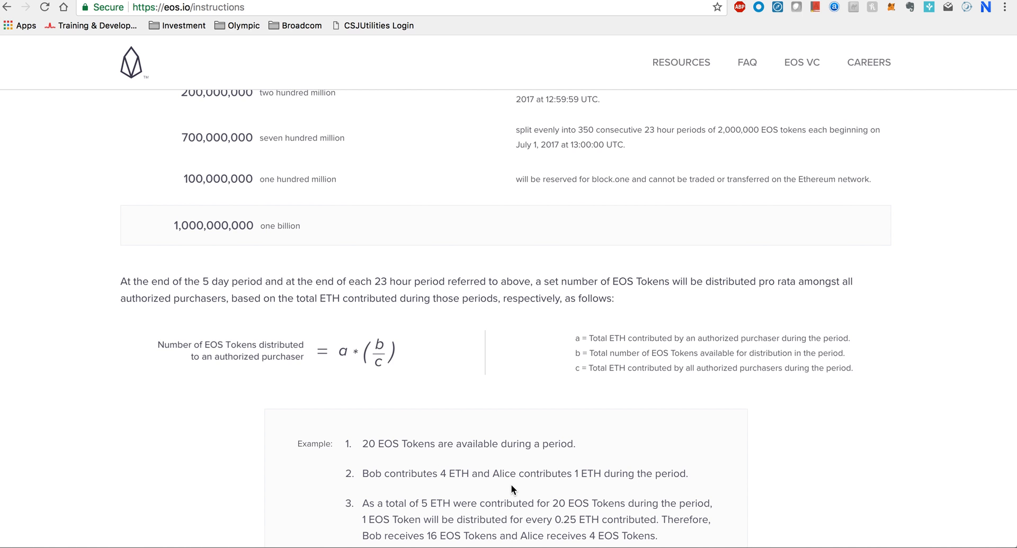
pyautogui.scroll(-3)
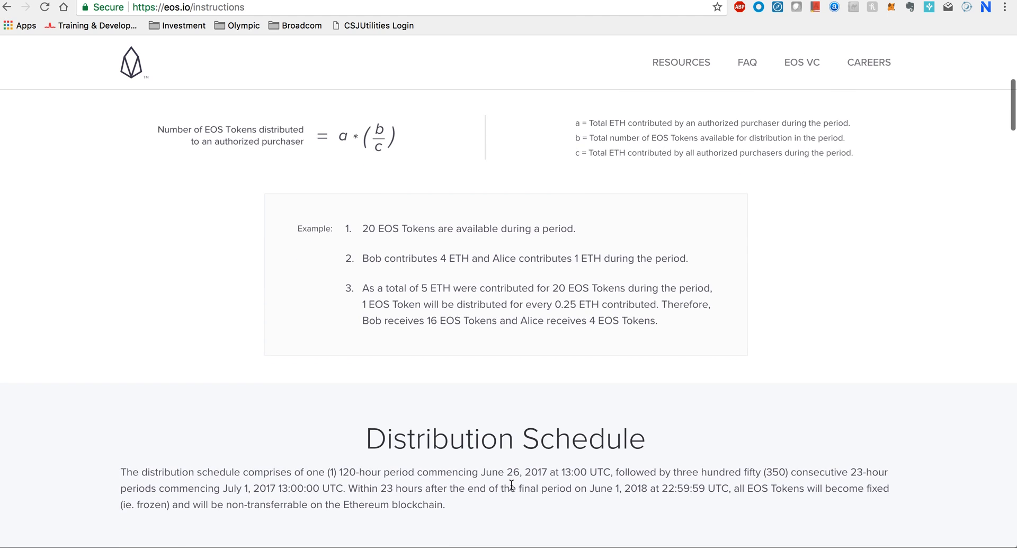
pyautogui.scroll(-3)
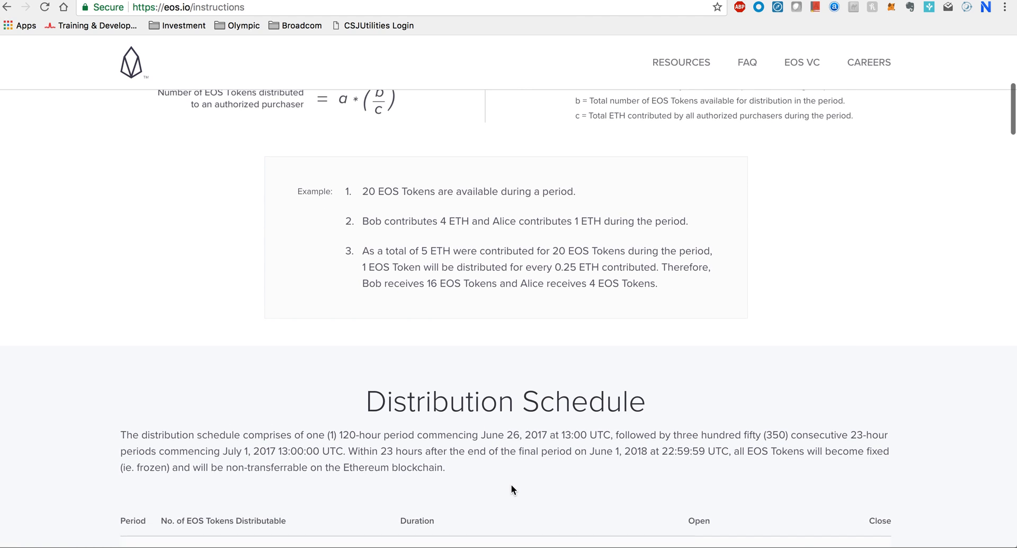
pyautogui.scroll(-3)
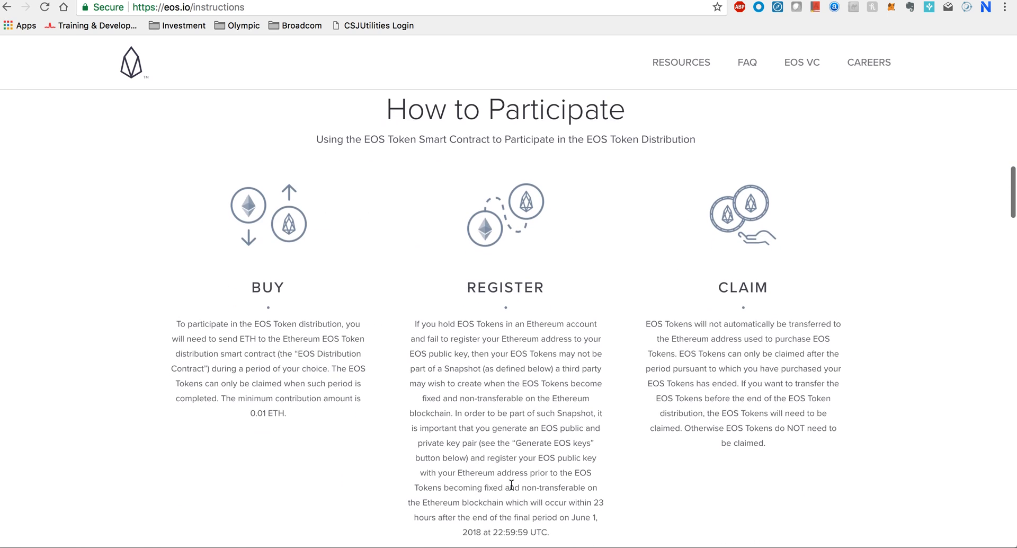
pyautogui.scroll(-3)
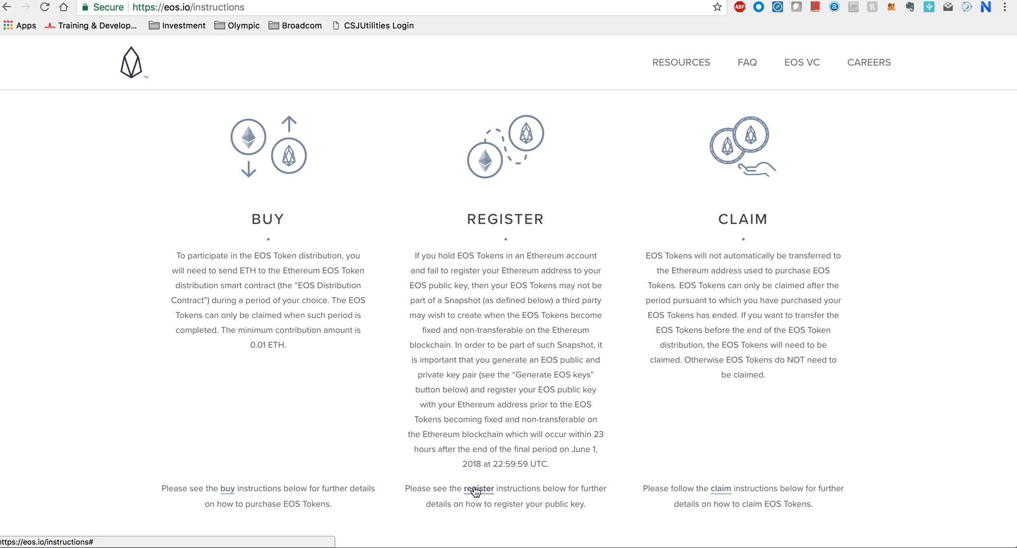
pyautogui.scroll(-3)
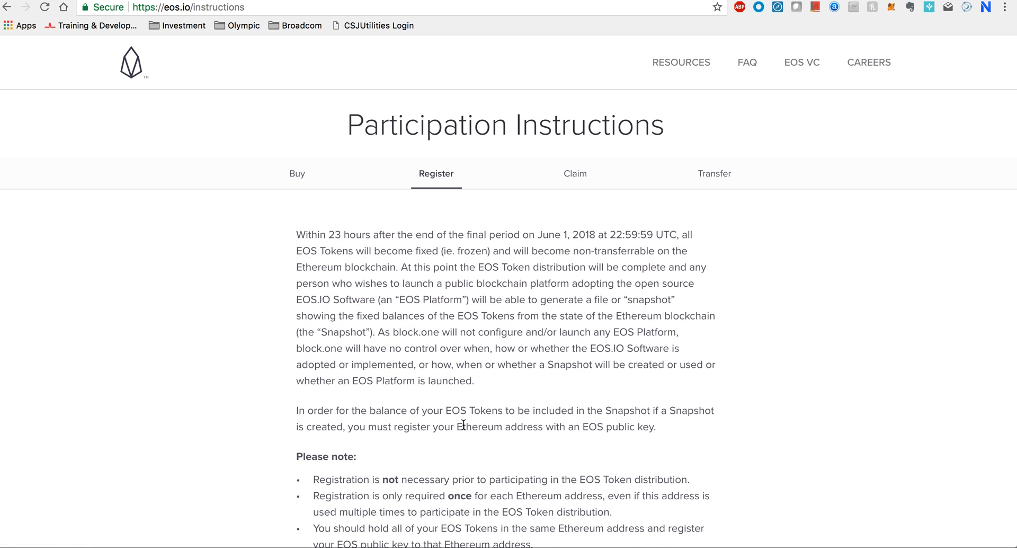
pyautogui.scroll(-3)
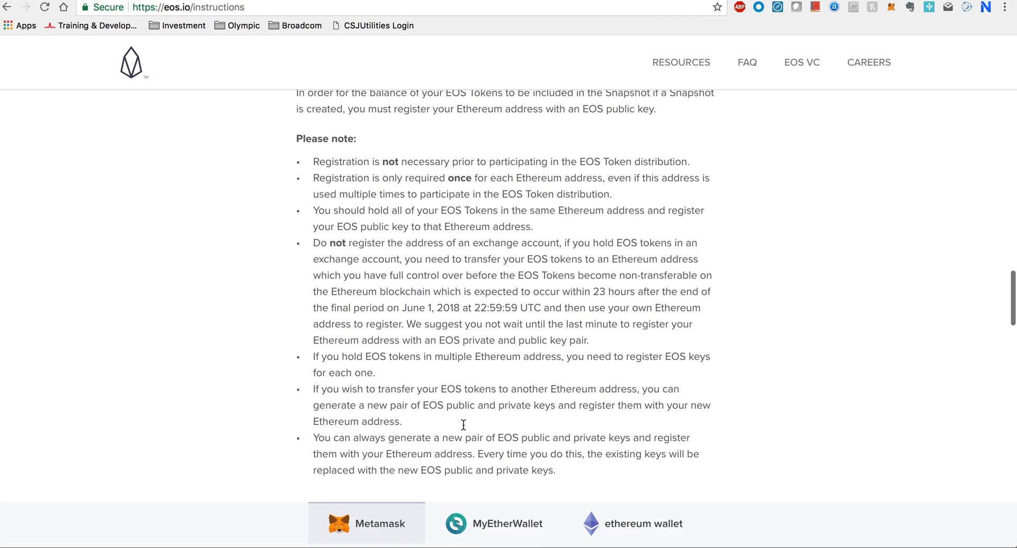
pyautogui.scroll(-3)
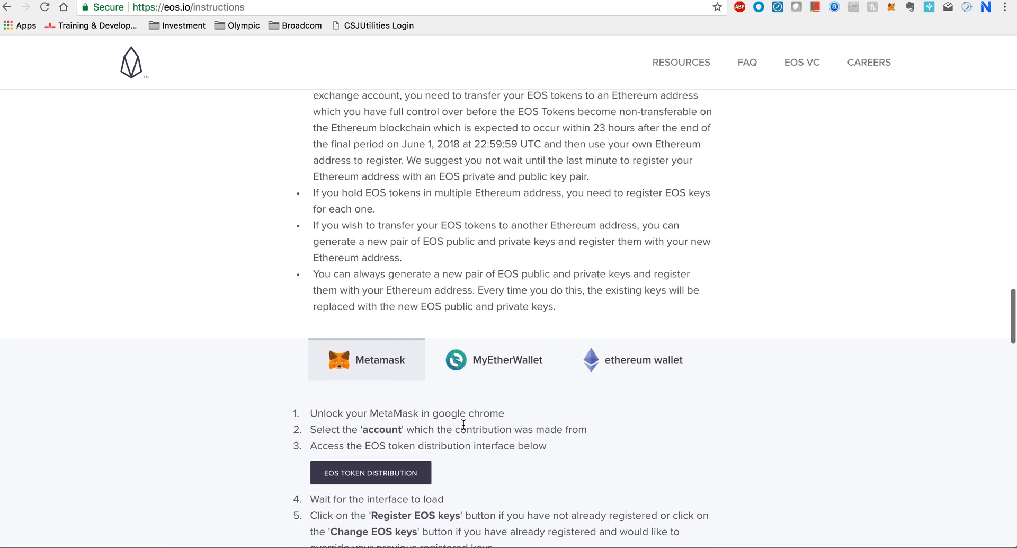
pyautogui.moveTo(502, 363)
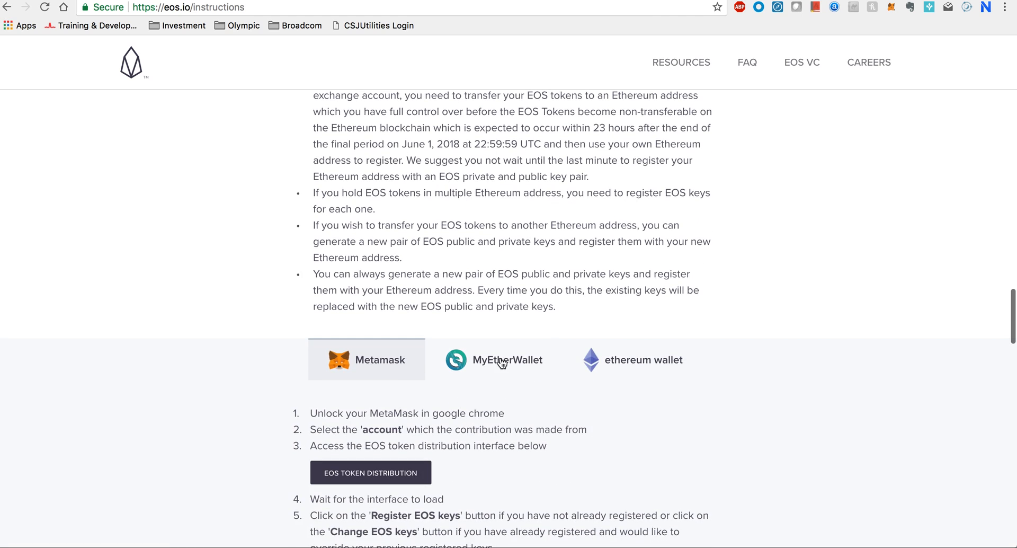
# Switch the Register instructions to the MyEtherWallet tab and scroll through its steps
pyautogui.click(494, 359)
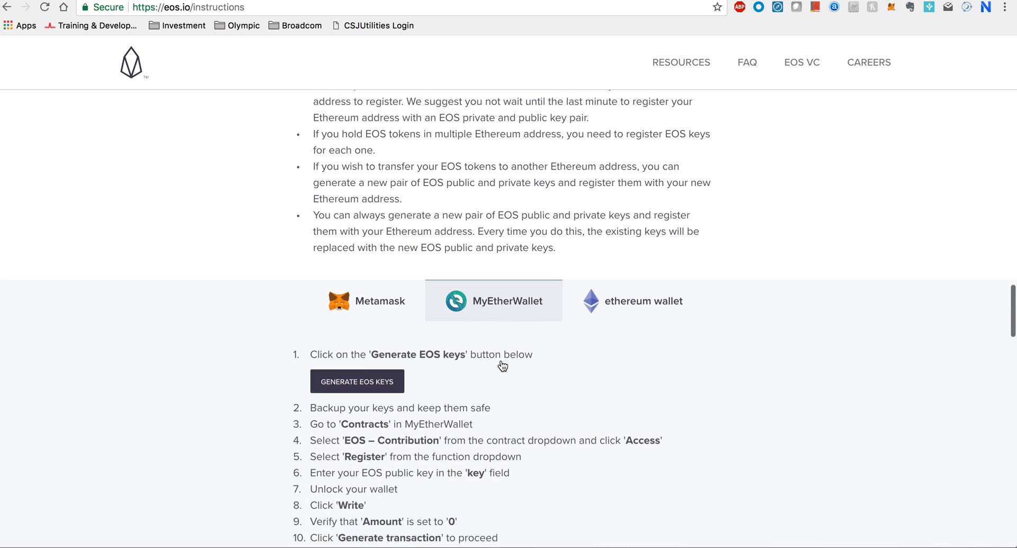
pyautogui.scroll(-3)
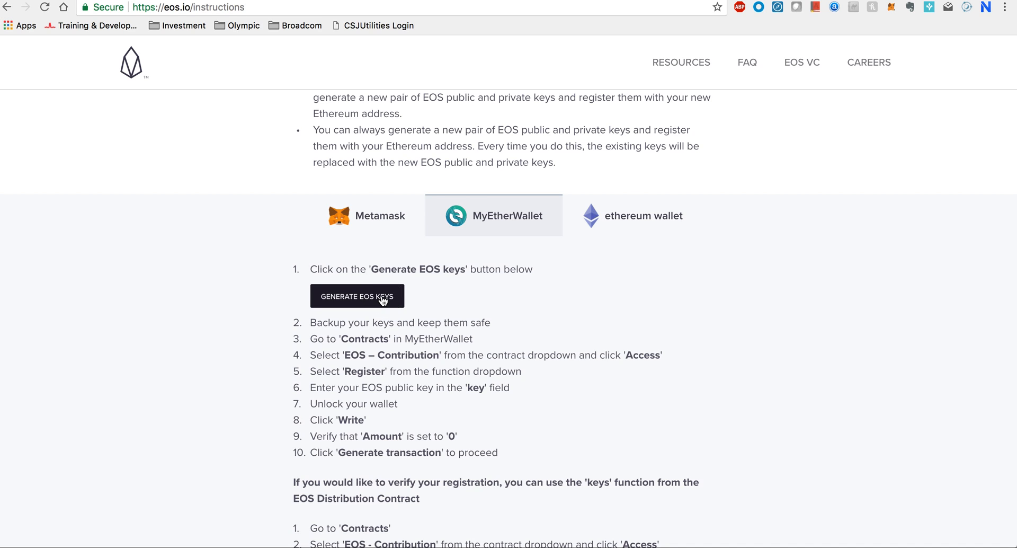
# Generate an EOS key pair and select the public and private key strings
pyautogui.click(357, 296)
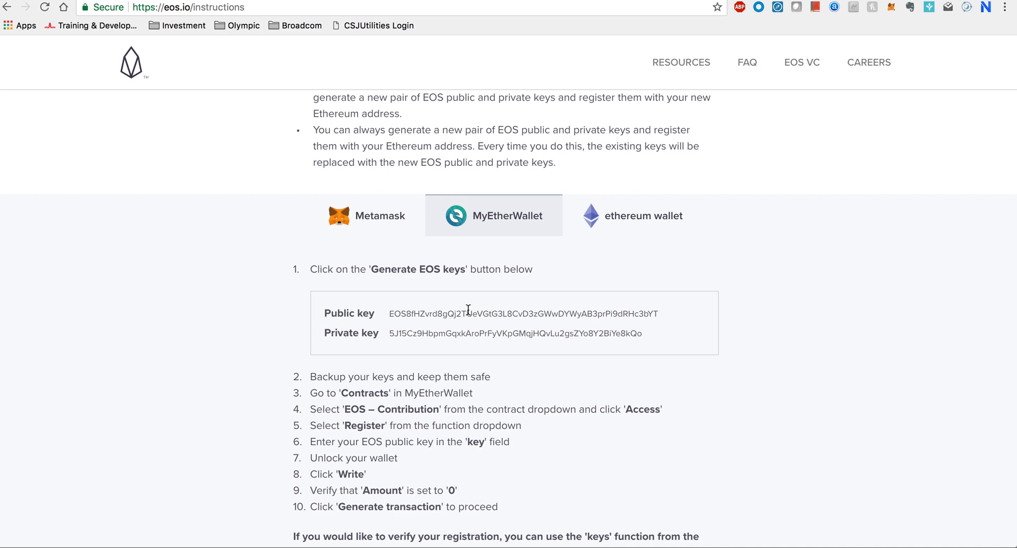
pyautogui.moveTo(479, 332)
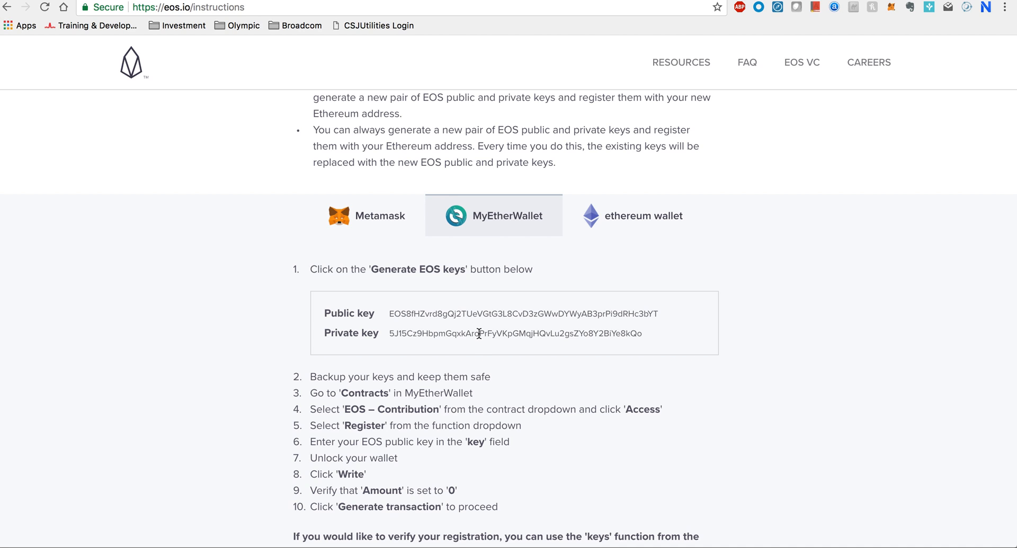
pyautogui.doubleClick(515, 333)
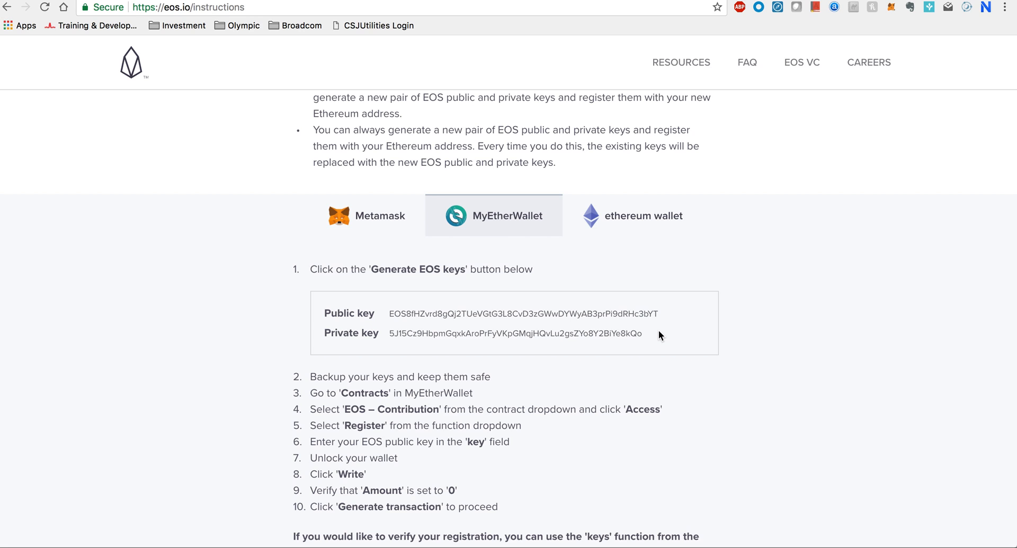
pyautogui.doubleClick(521, 314)
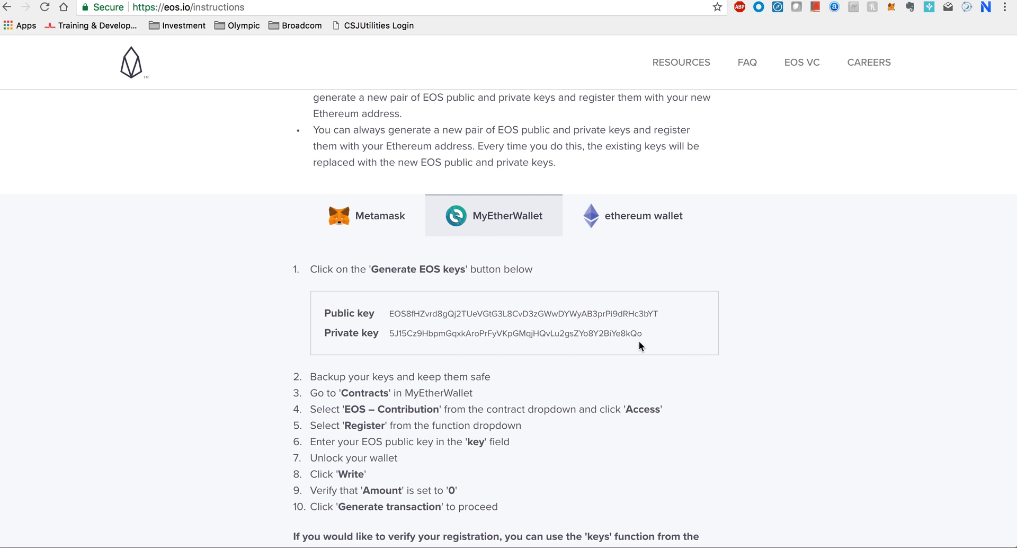
pyautogui.moveTo(645, 339)
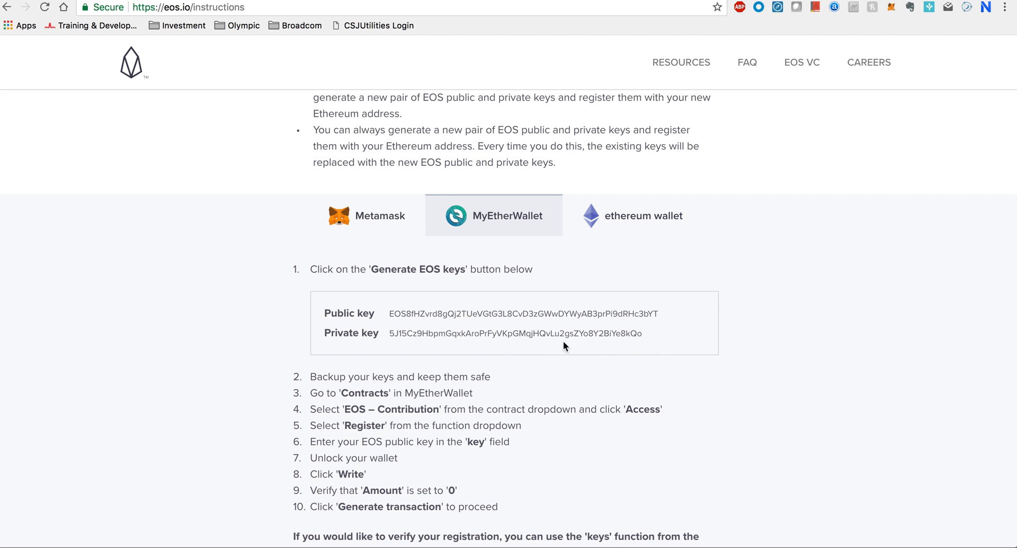
pyautogui.moveTo(645, 336)
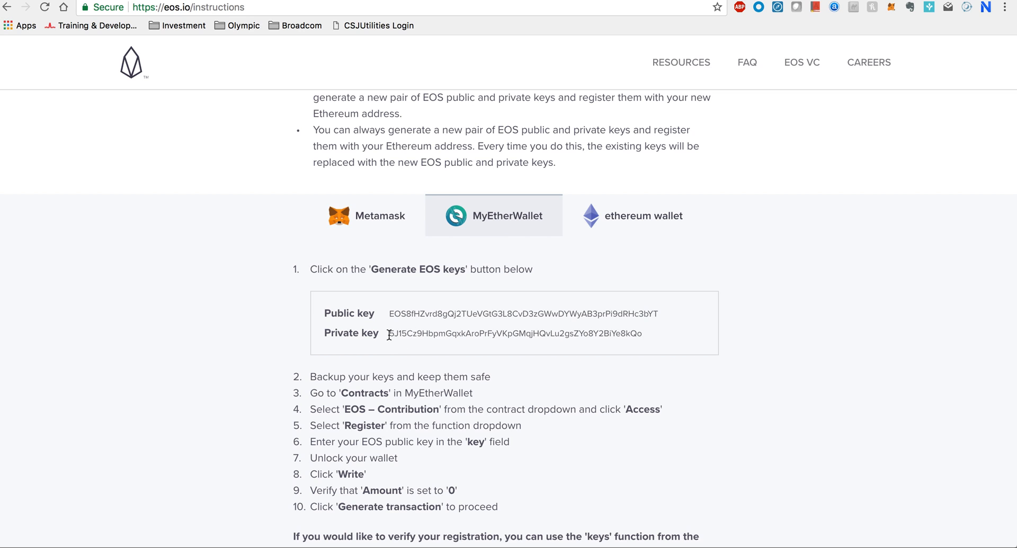
pyautogui.moveTo(194, 105)
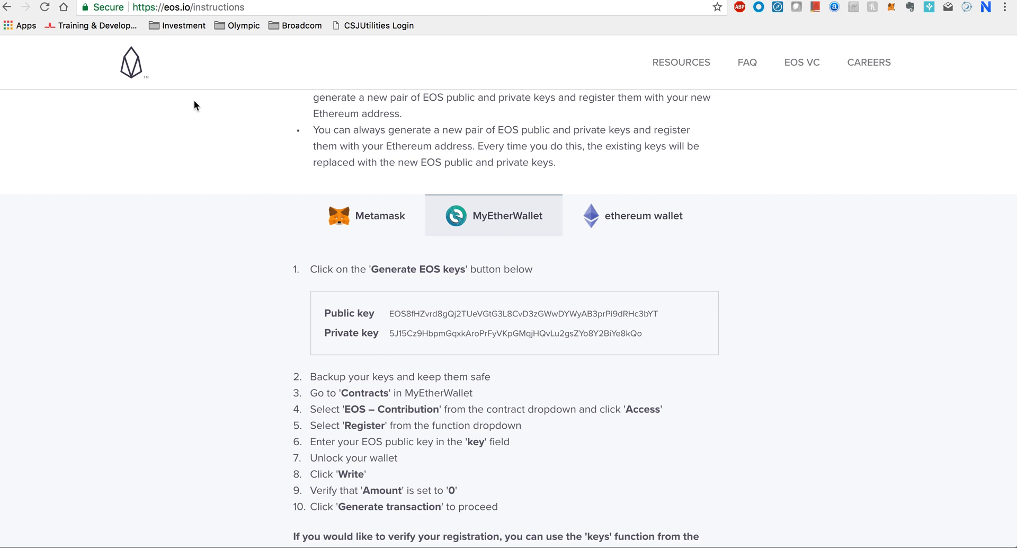
pyautogui.moveTo(209, 22)
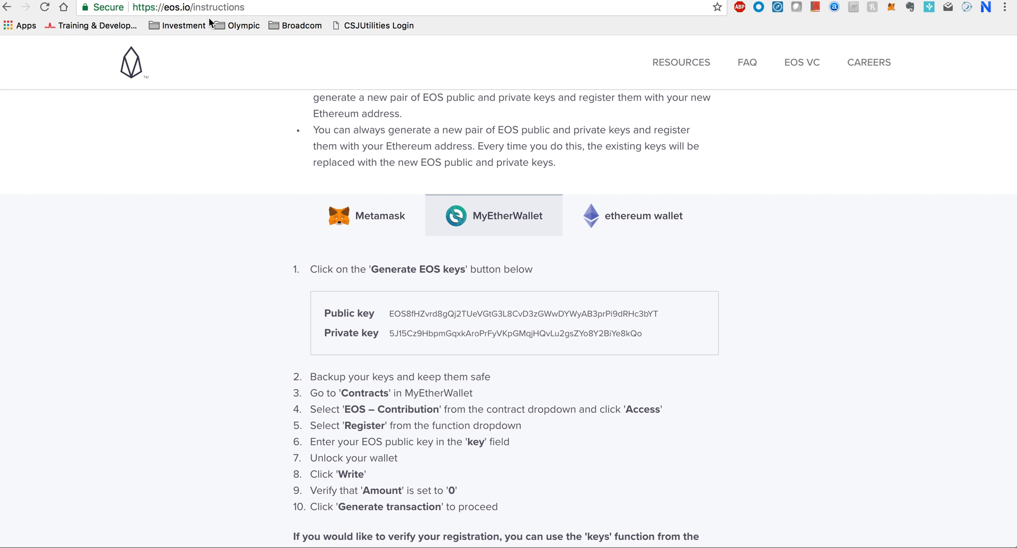
pyautogui.moveTo(238, 71)
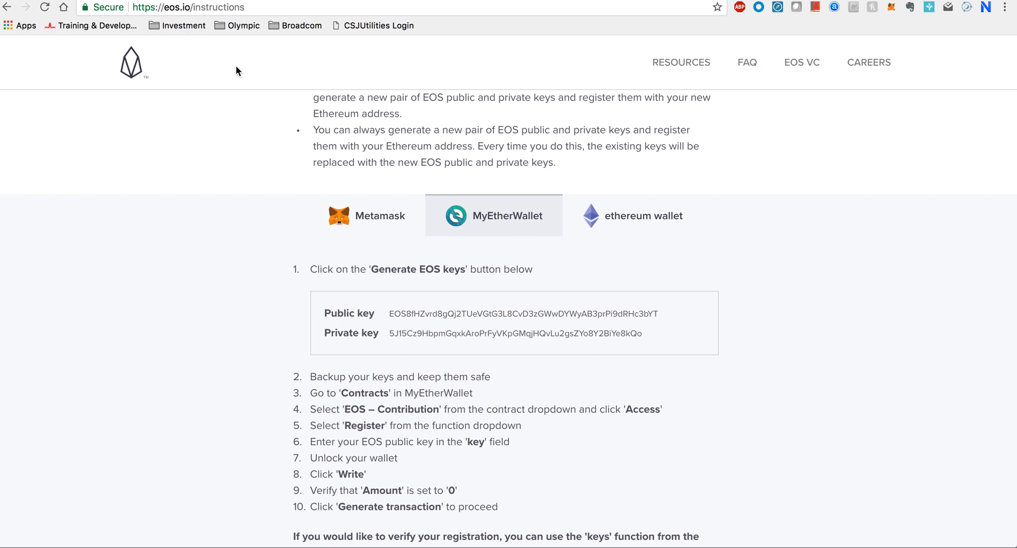
pyautogui.moveTo(323, 333)
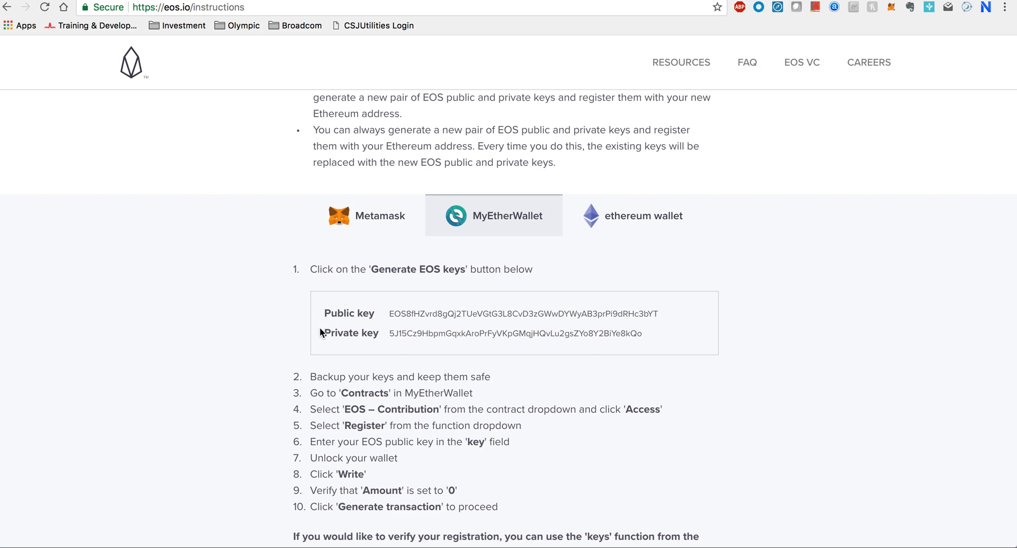
pyautogui.moveTo(277, 159)
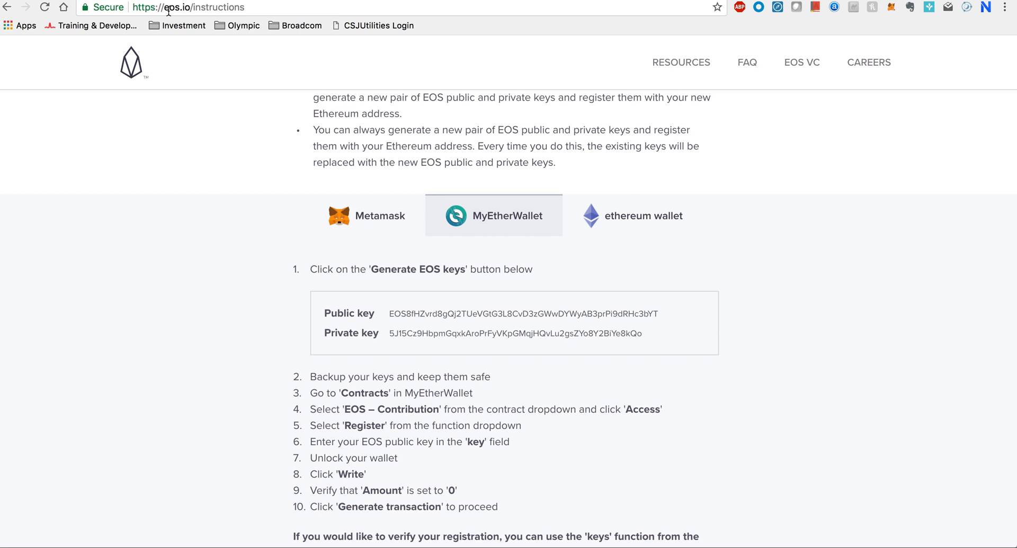
pyautogui.moveTo(510, 350)
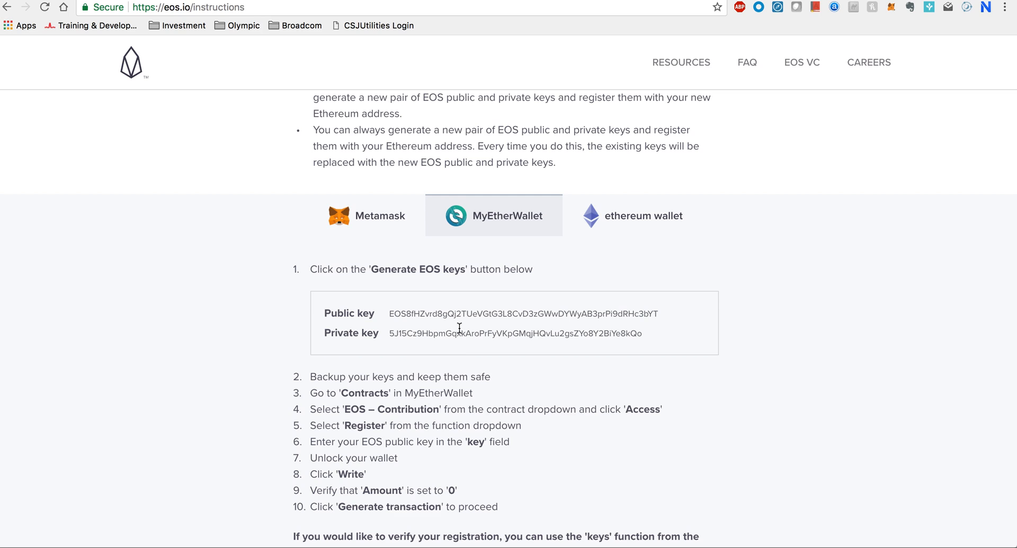
pyautogui.moveTo(478, 307)
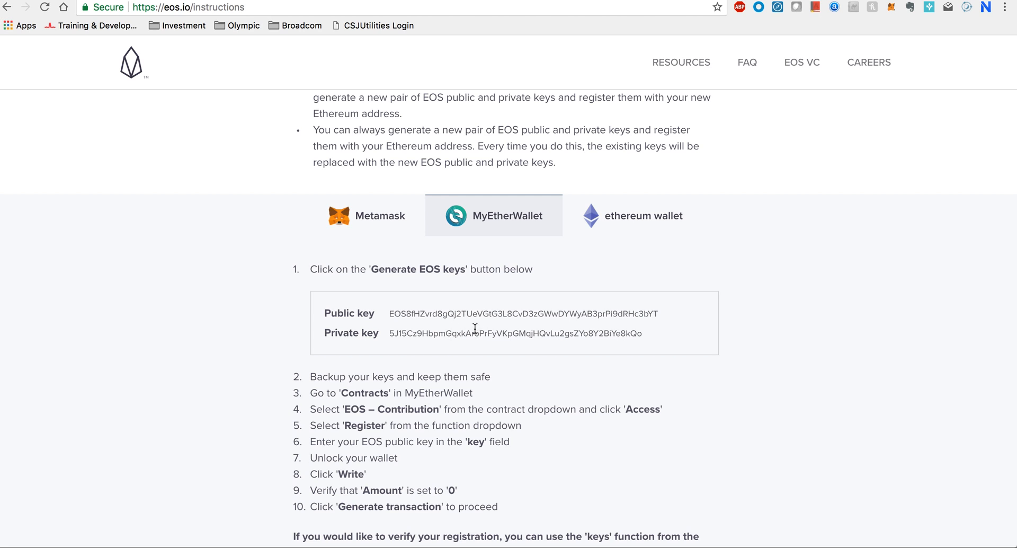
pyautogui.scroll(-3)
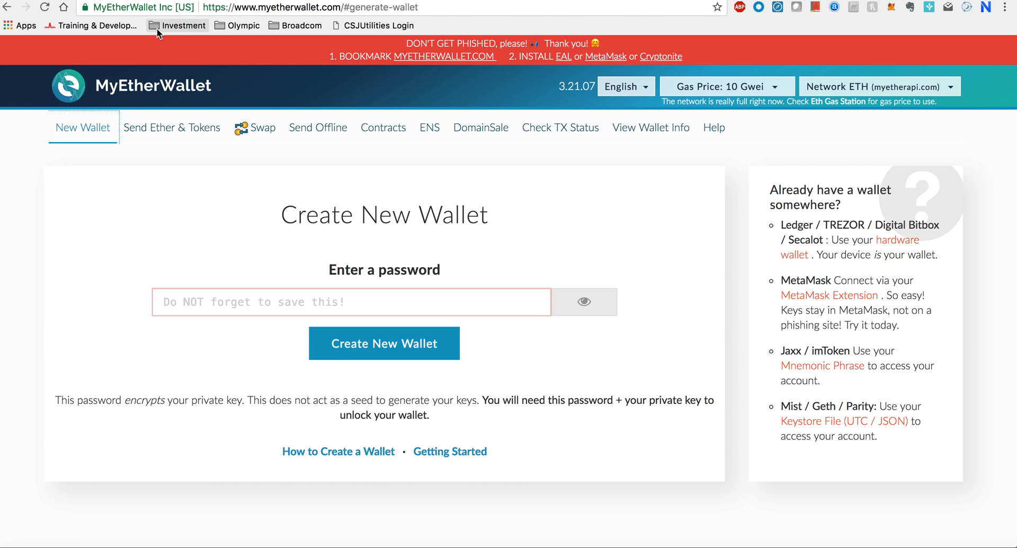
pyautogui.moveTo(206, 8)
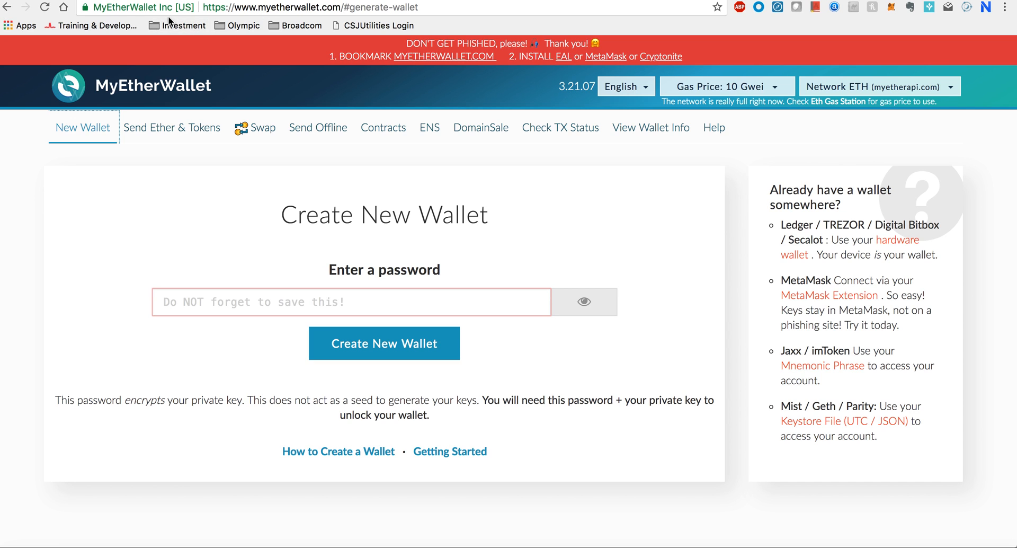
pyautogui.moveTo(104, 12)
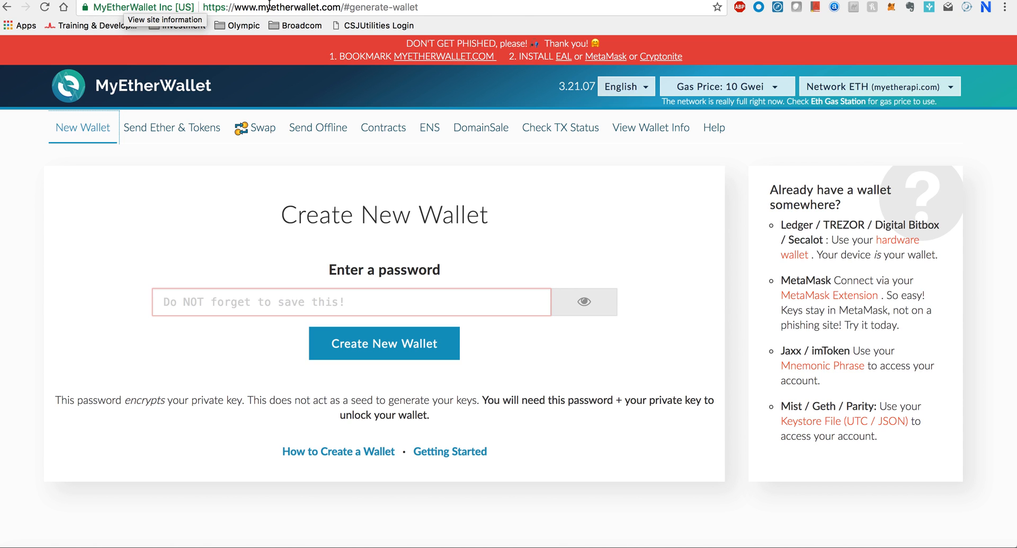
# Check the eos.io instructions, then go to MyEtherWallet's Contracts page to interact with a contract
pyautogui.click(280, 7)
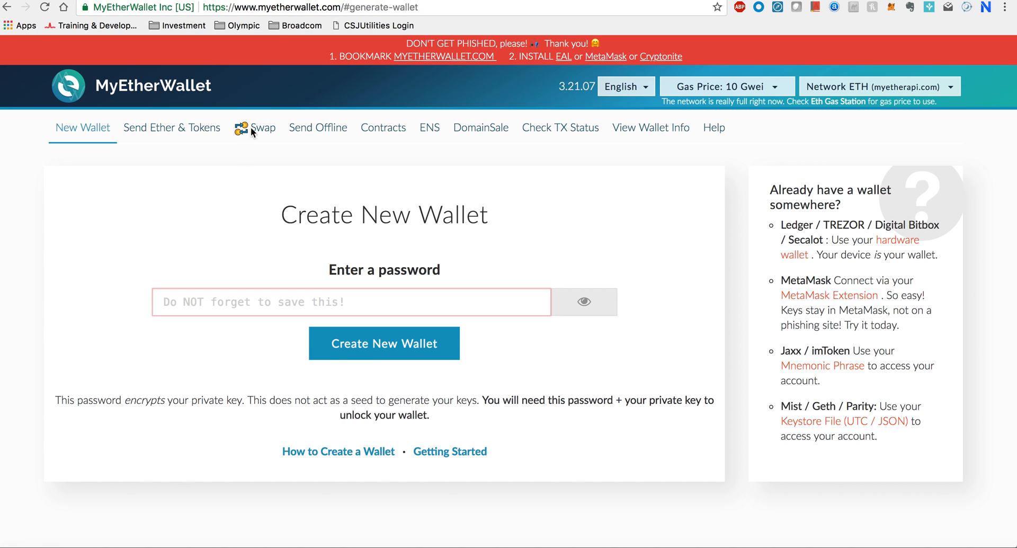
pyautogui.moveTo(384, 21)
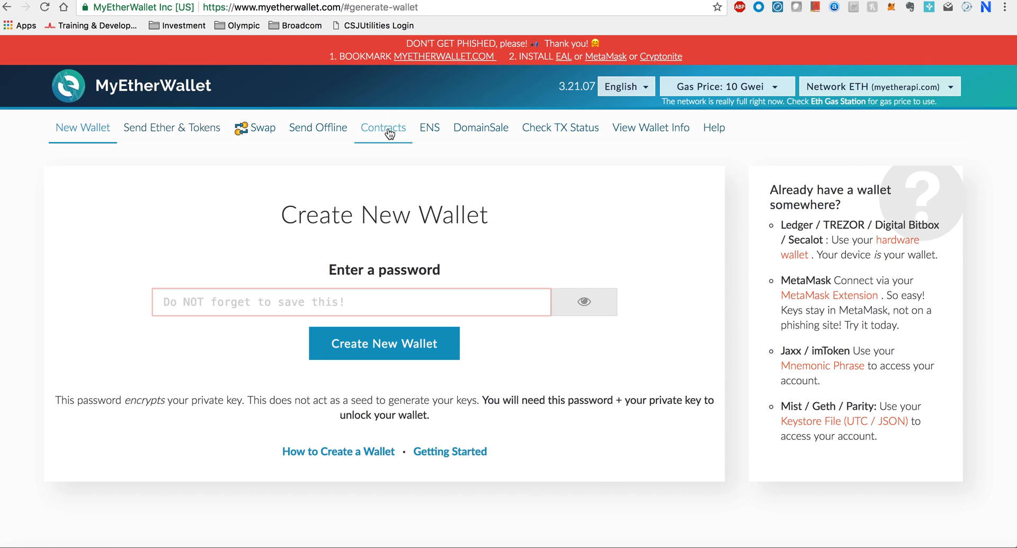
pyautogui.click(383, 127)
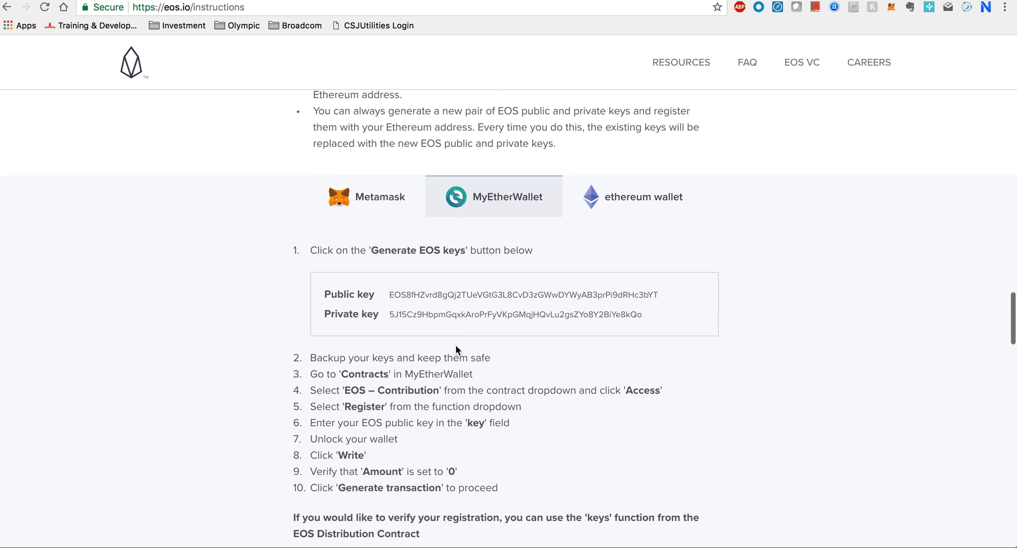
pyautogui.scroll(-3)
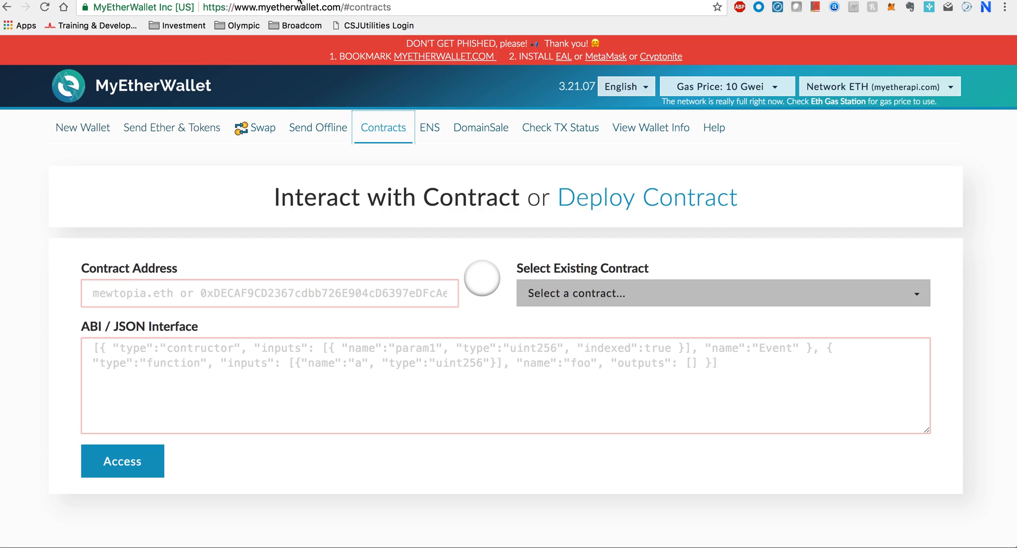
# Select the existing EOS: Contribution contract and access its read/write functions
pyautogui.click(720, 293)
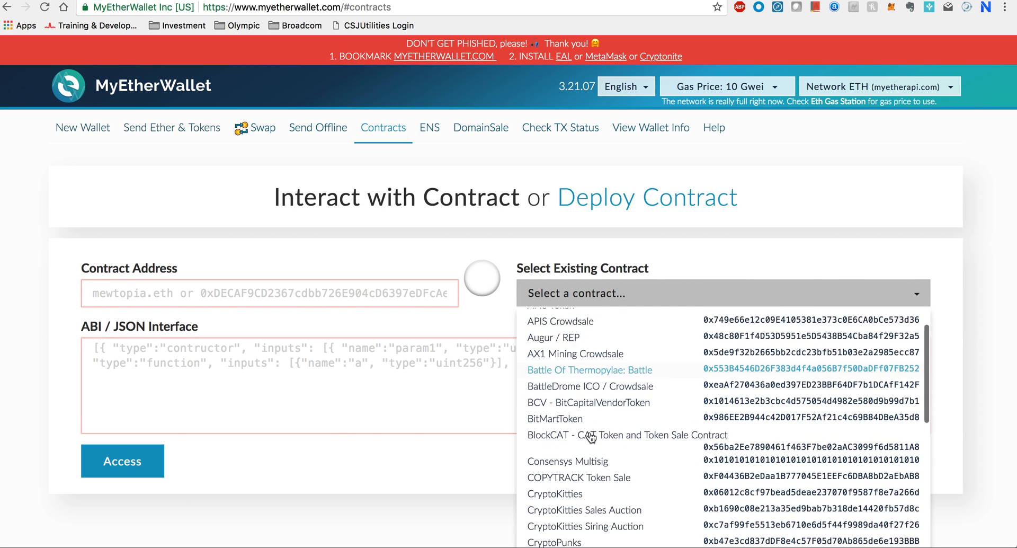
pyautogui.scroll(-3)
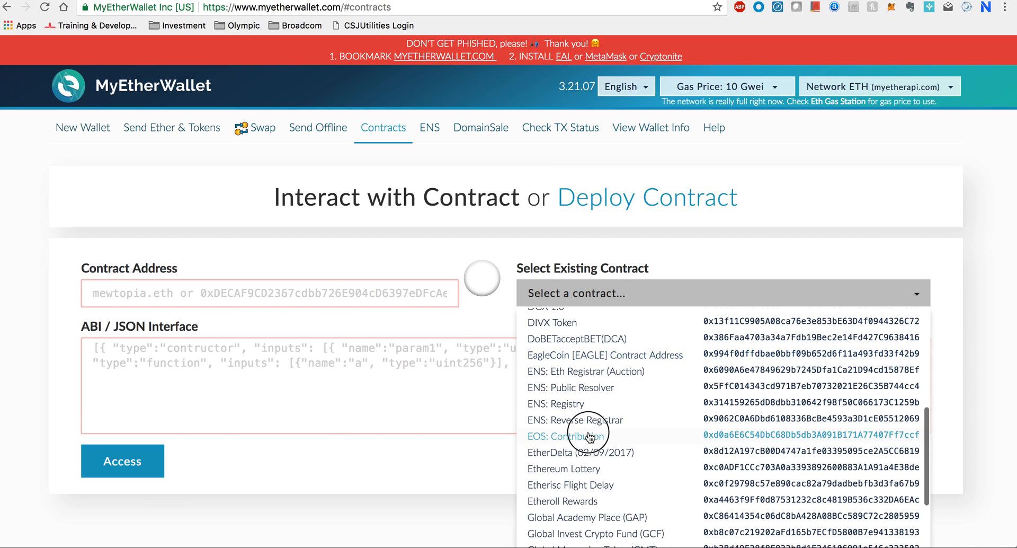
pyautogui.click(566, 435)
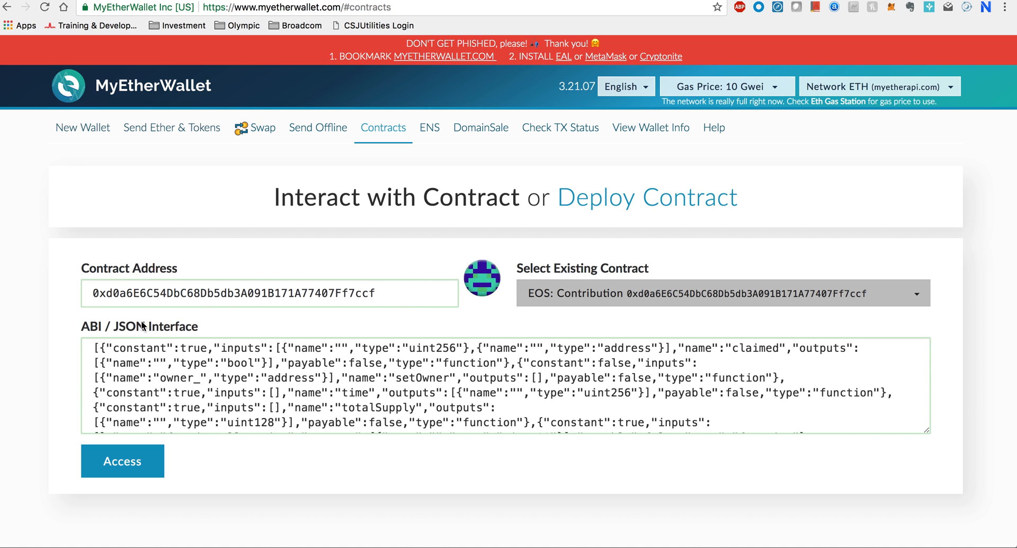
pyautogui.scroll(-3)
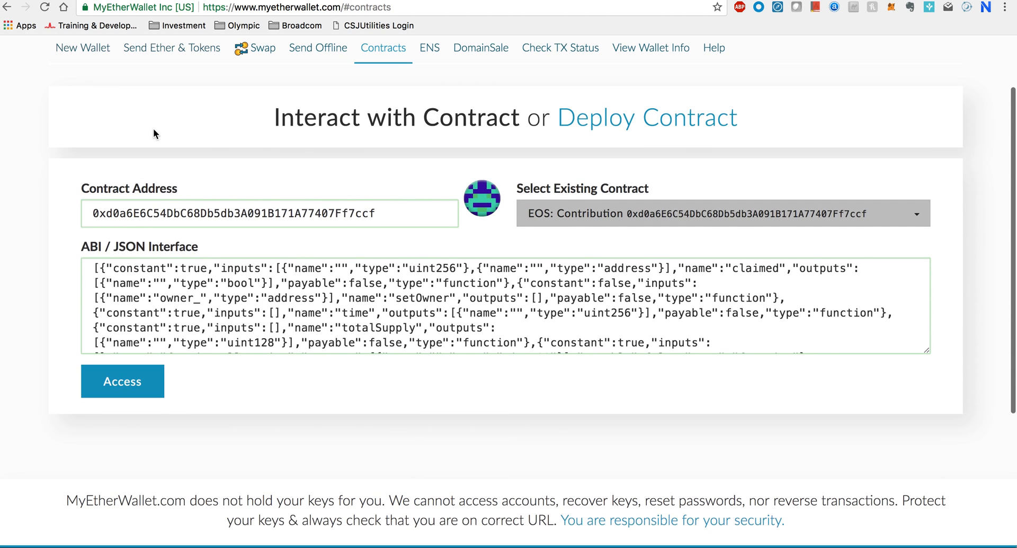
pyautogui.click(122, 381)
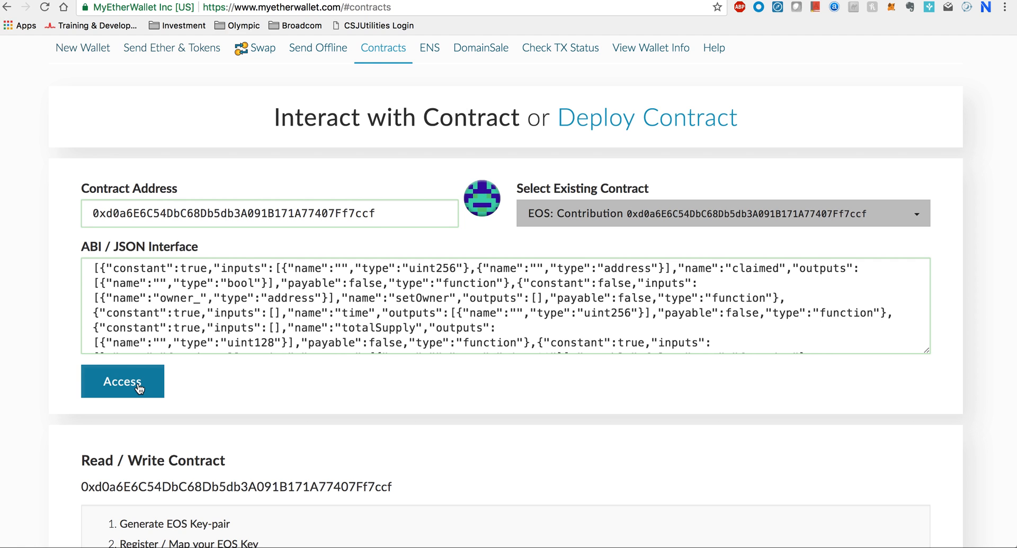
# Choose the register function from the EOS contract's function list
pyautogui.scroll(-3)
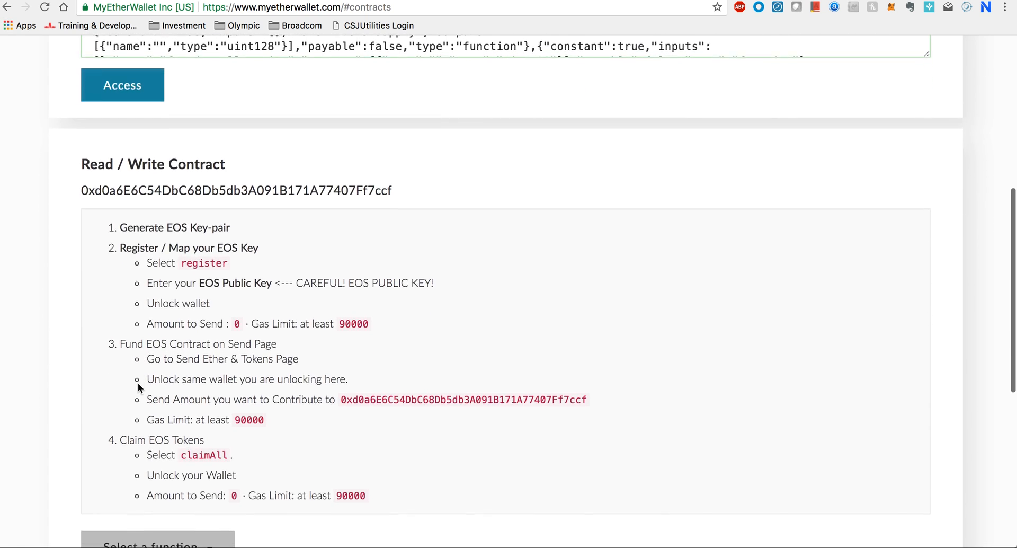
pyautogui.scroll(-3)
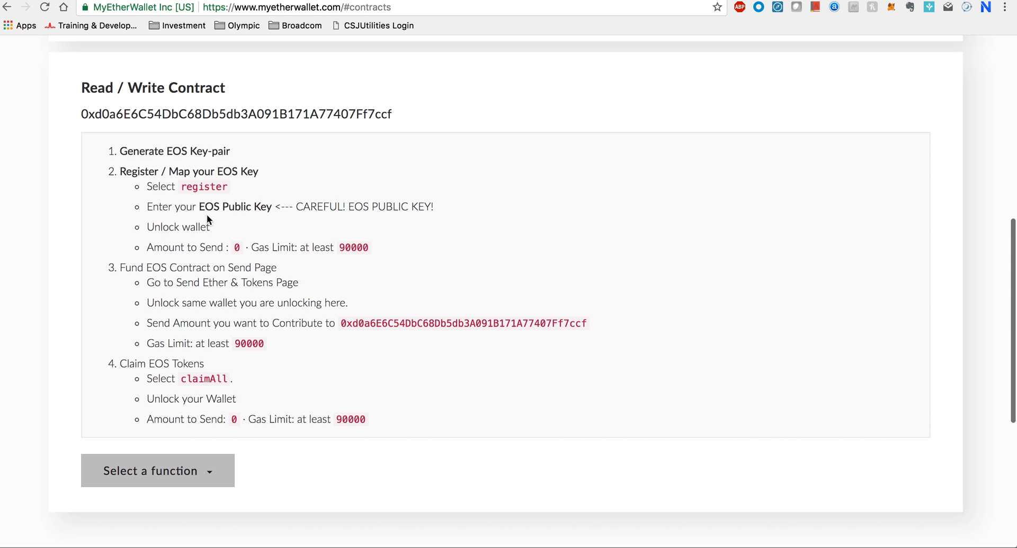
pyautogui.click(157, 470)
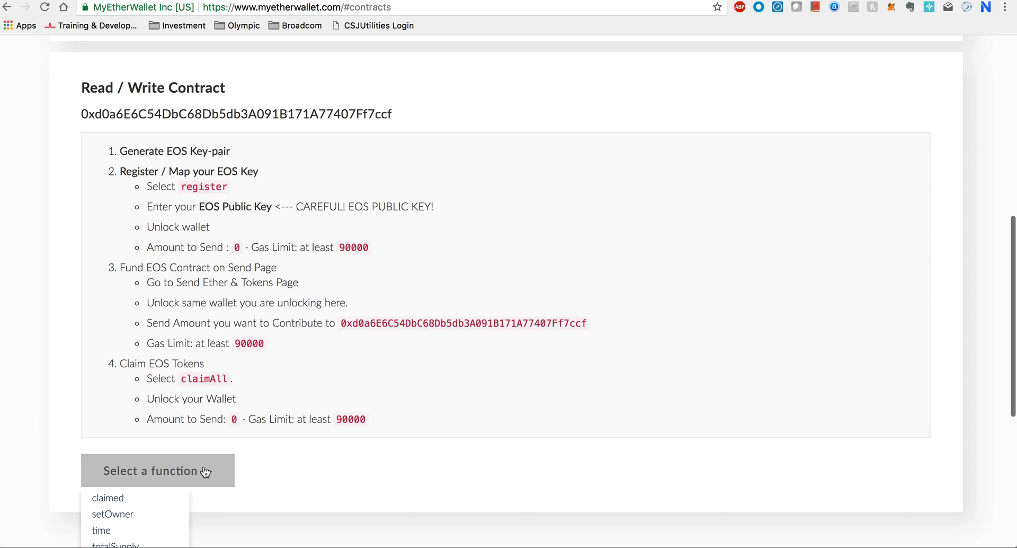
pyautogui.scroll(-3)
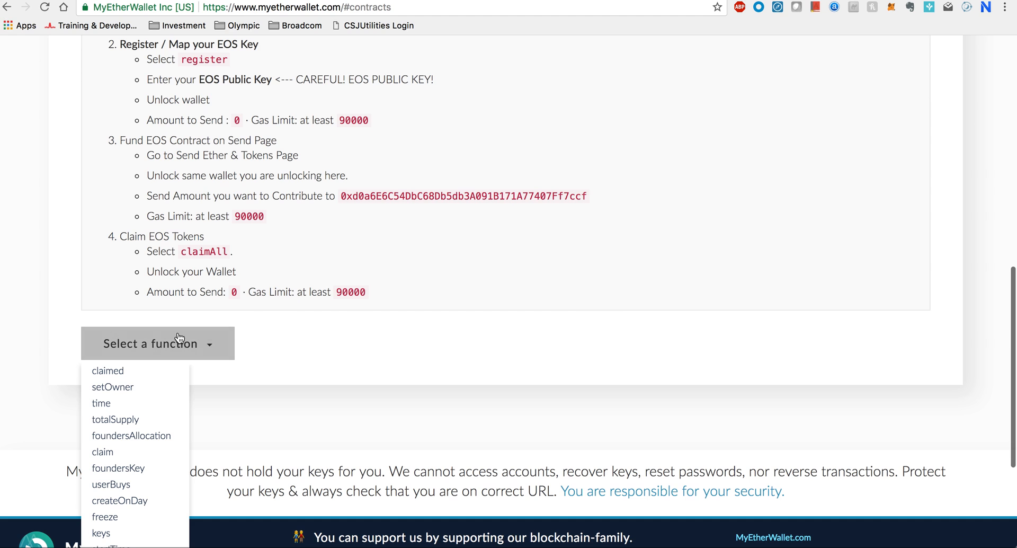
pyautogui.scroll(-3)
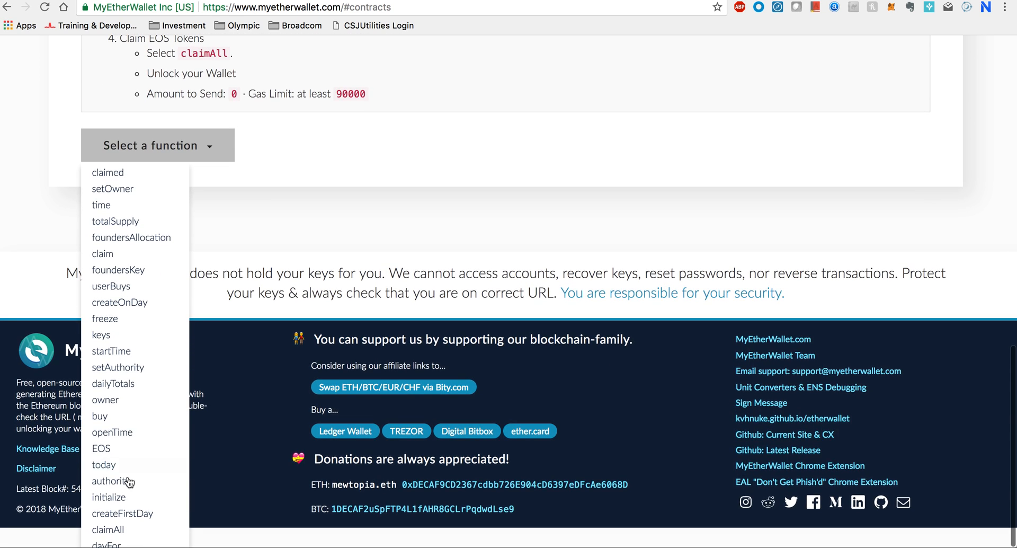
pyautogui.scroll(-3)
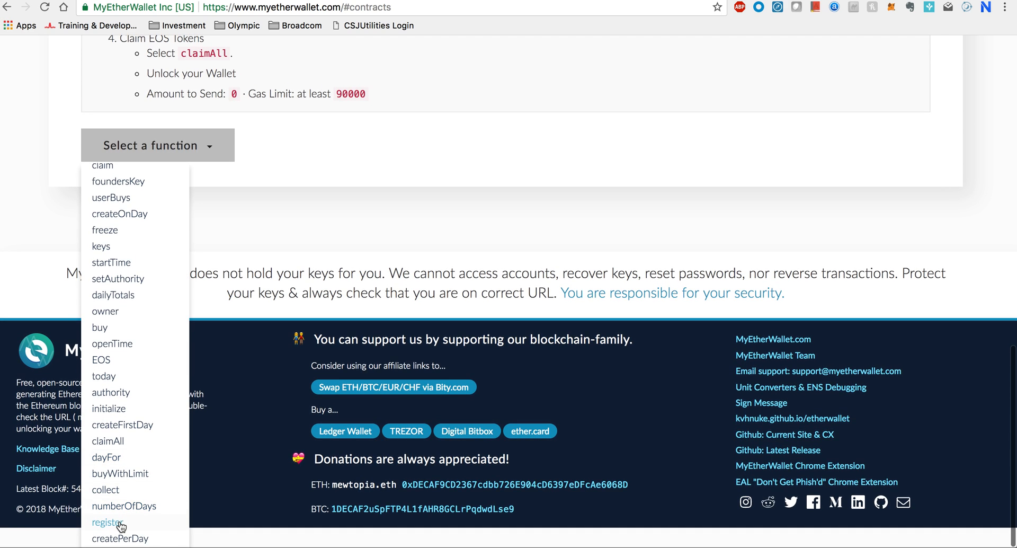
pyautogui.click(107, 522)
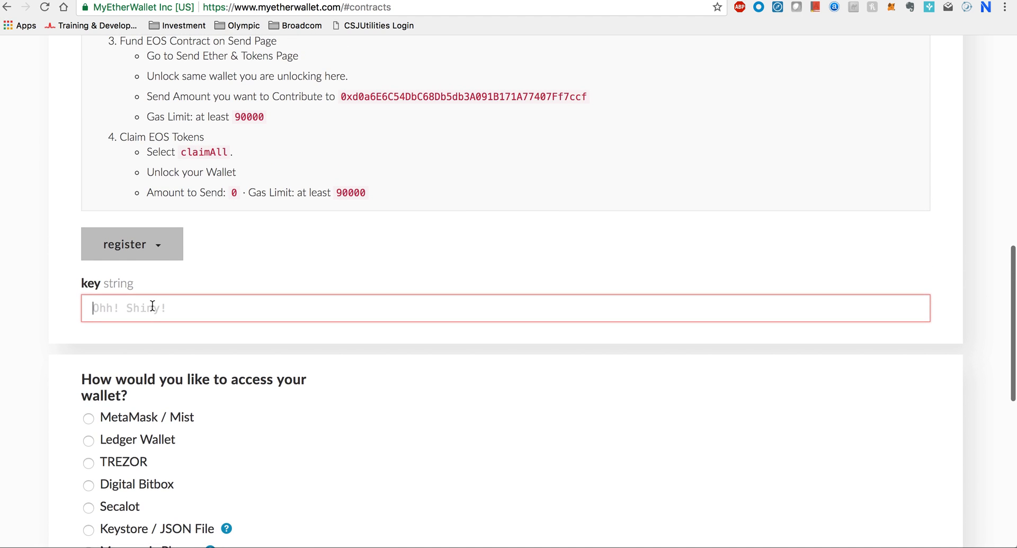
pyautogui.moveTo(136, 308)
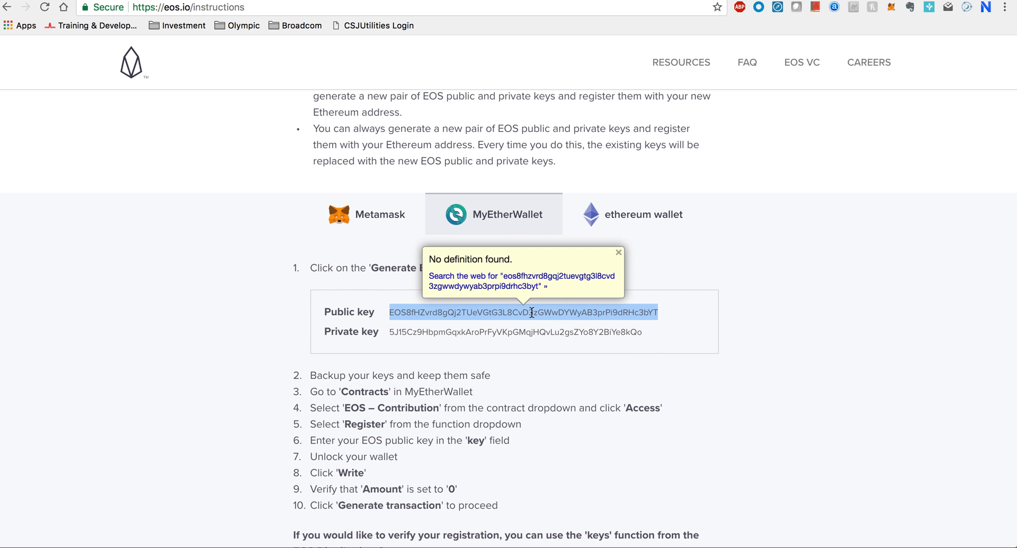
# Select and copy the EOS public key, pasting it into the register key field
pyautogui.click(618, 252)
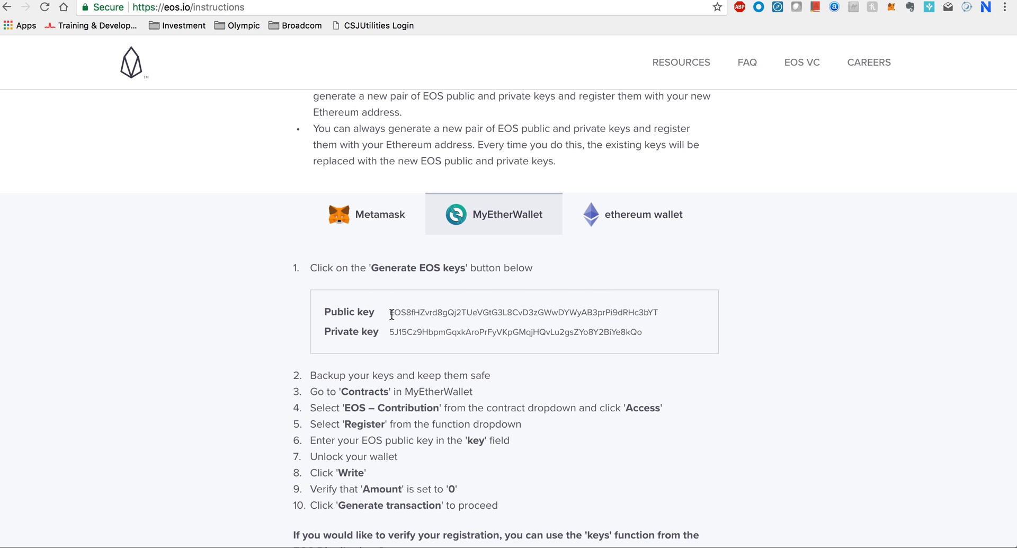
pyautogui.moveTo(393, 312); pyautogui.dragTo(448, 312)
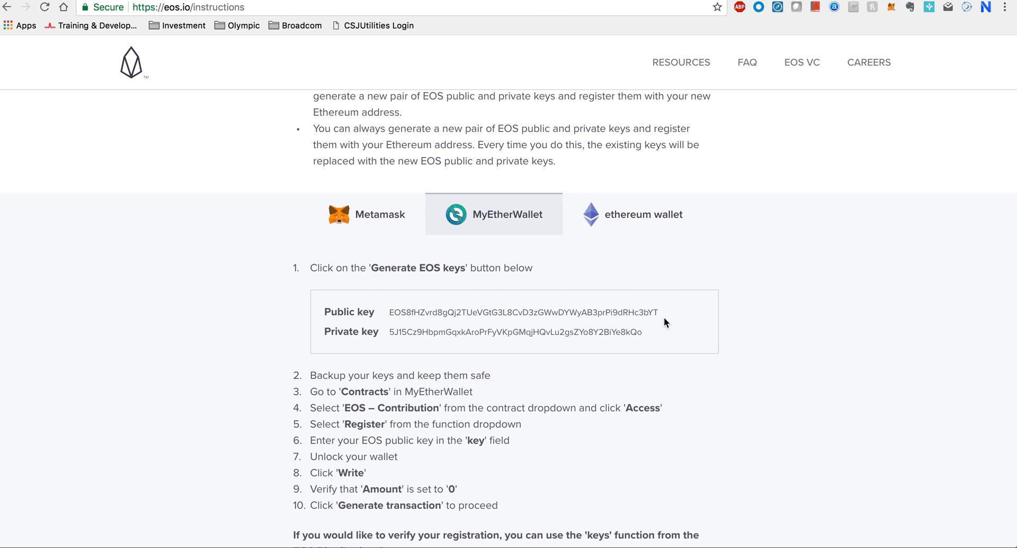
pyautogui.moveTo(613, 312); pyautogui.dragTo(656, 312)
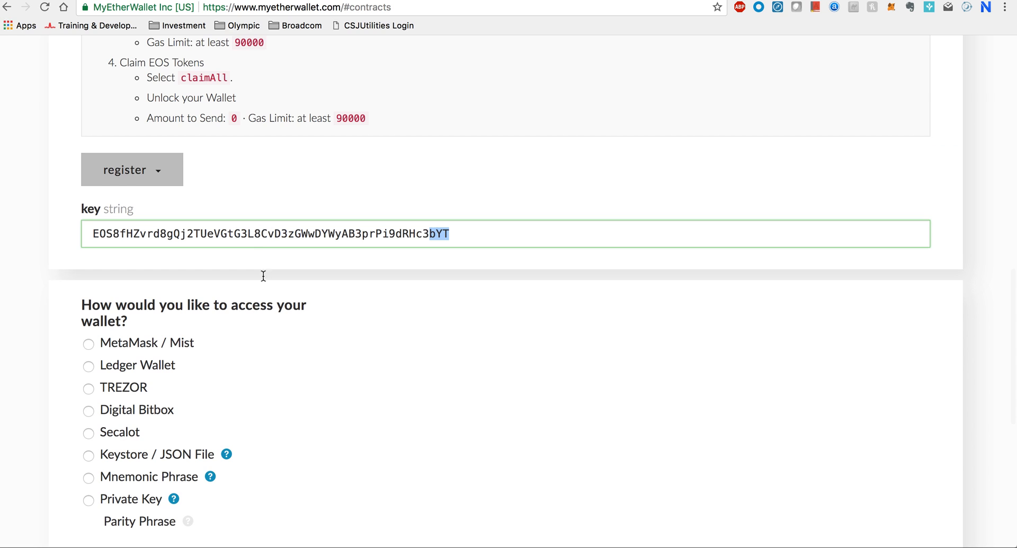
# Choose TREZOR as the wallet access method
pyautogui.scroll(-3)
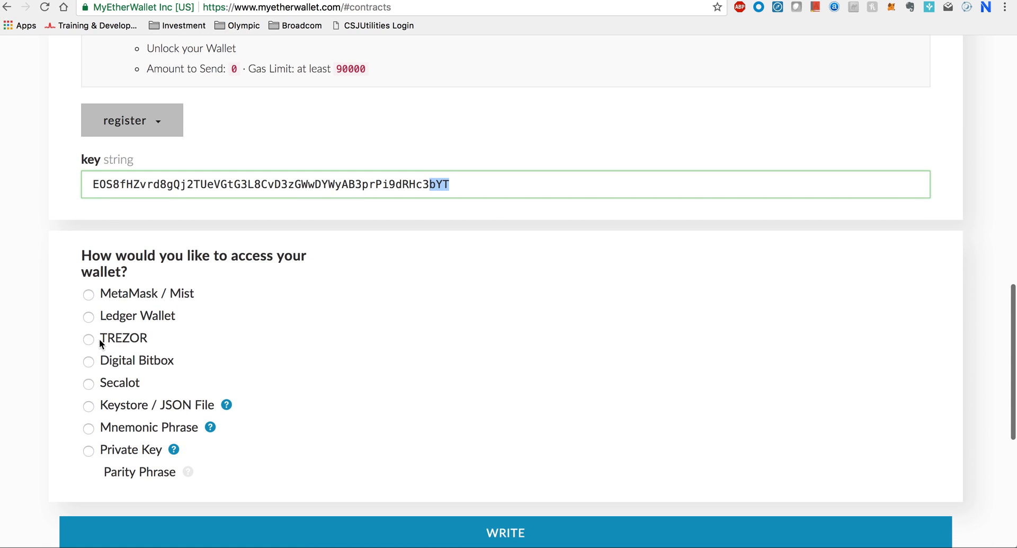
pyautogui.click(88, 339)
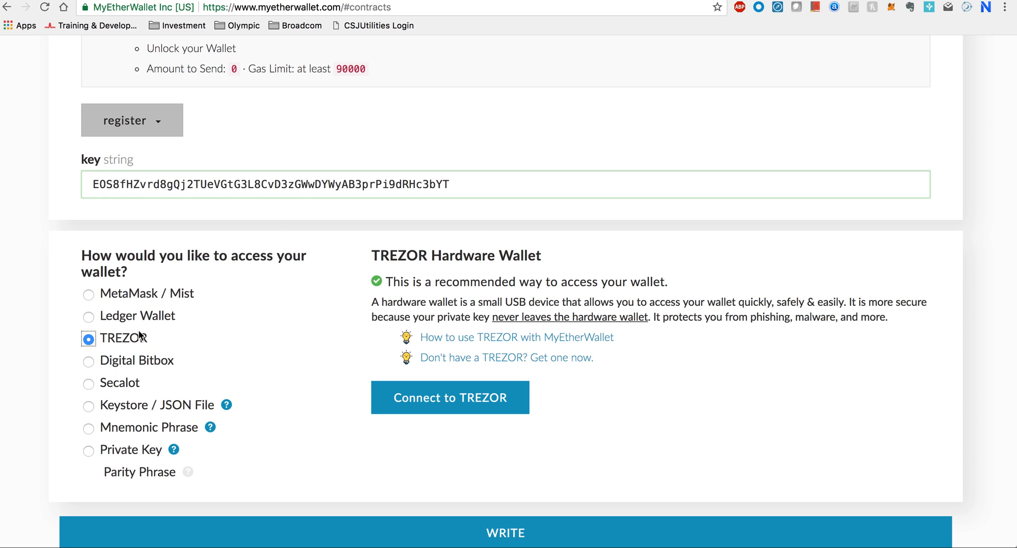
pyautogui.moveTo(325, 331)
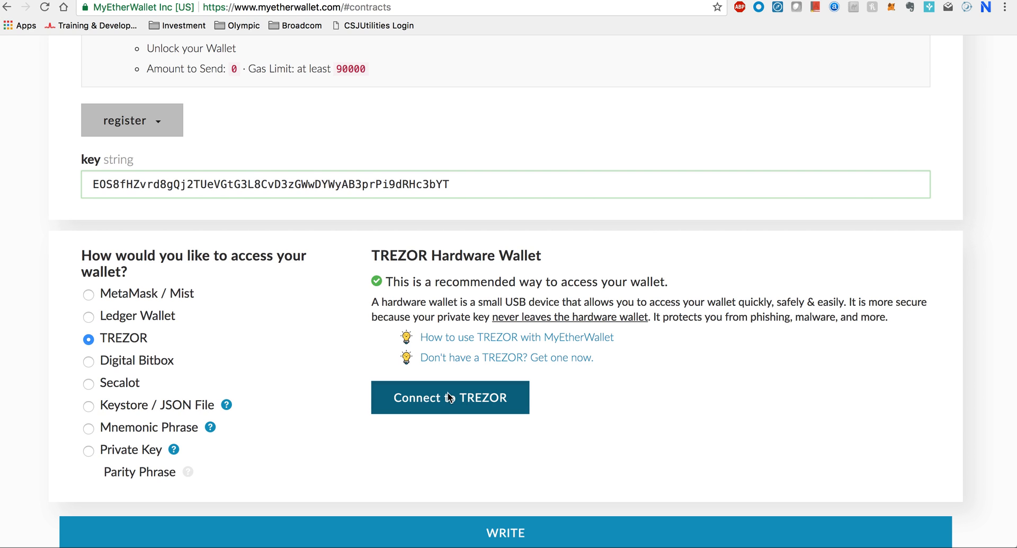
# Connect the TREZOR, allow public-key export for Ether account #1, and enter the PIN
pyautogui.click(450, 398)
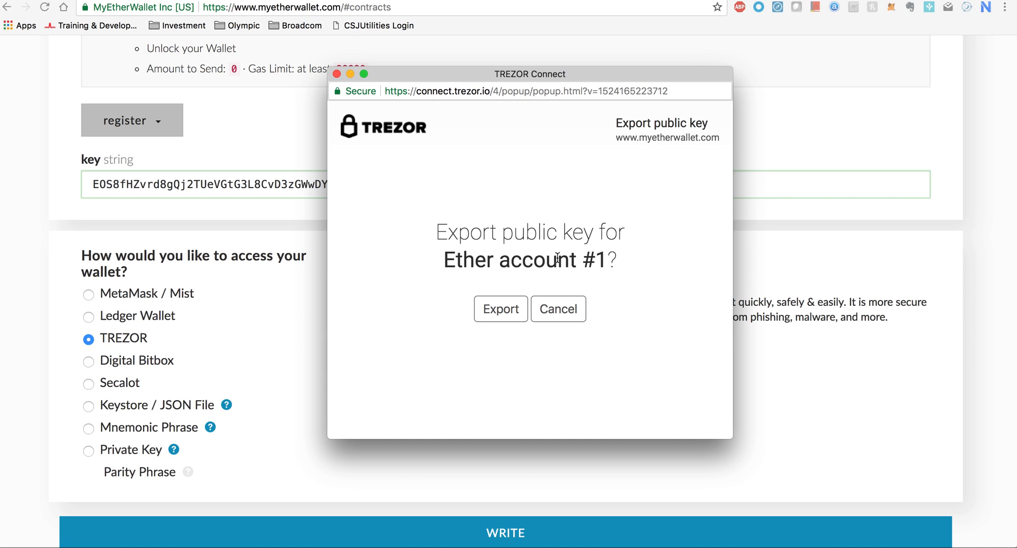
pyautogui.click(500, 308)
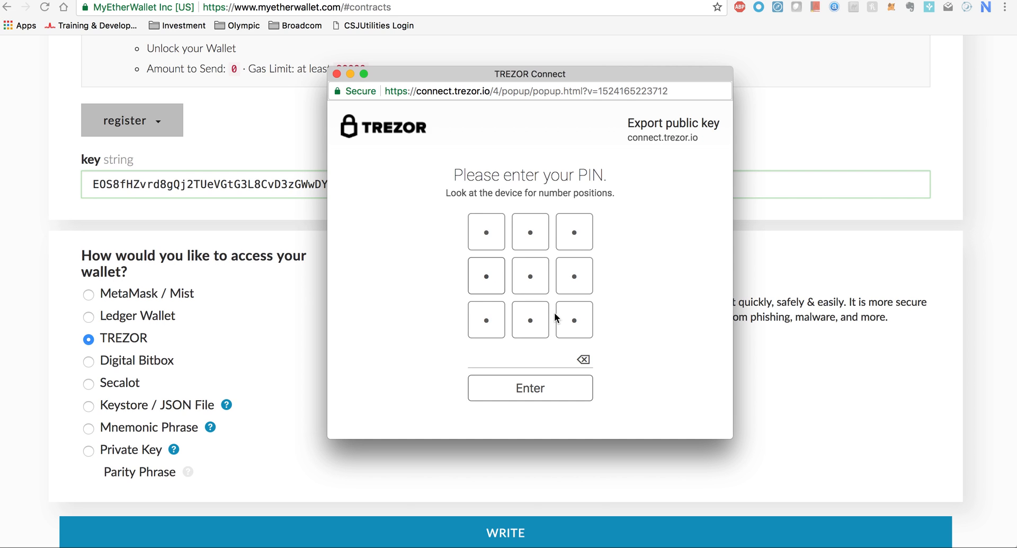
pyautogui.click(573, 319)
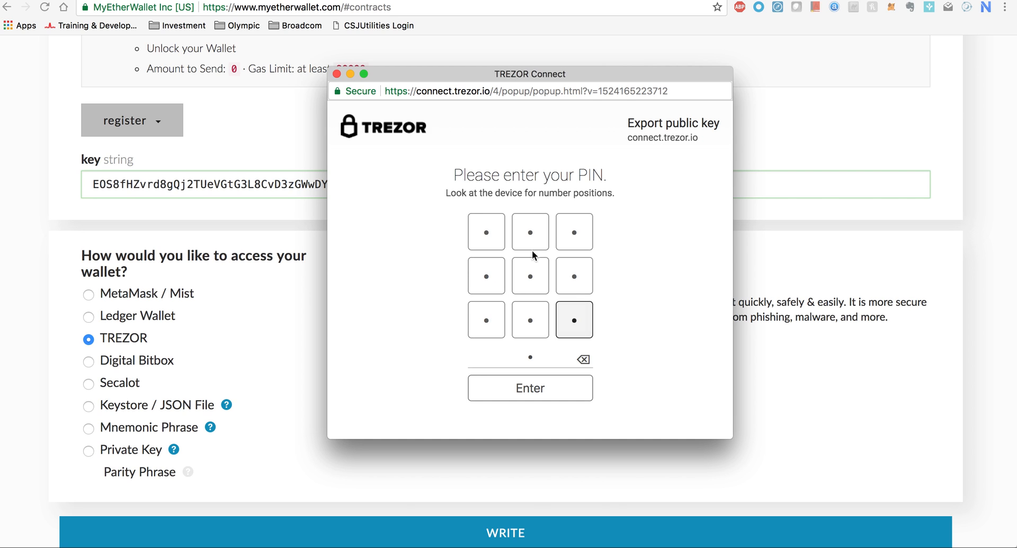
pyautogui.click(573, 275)
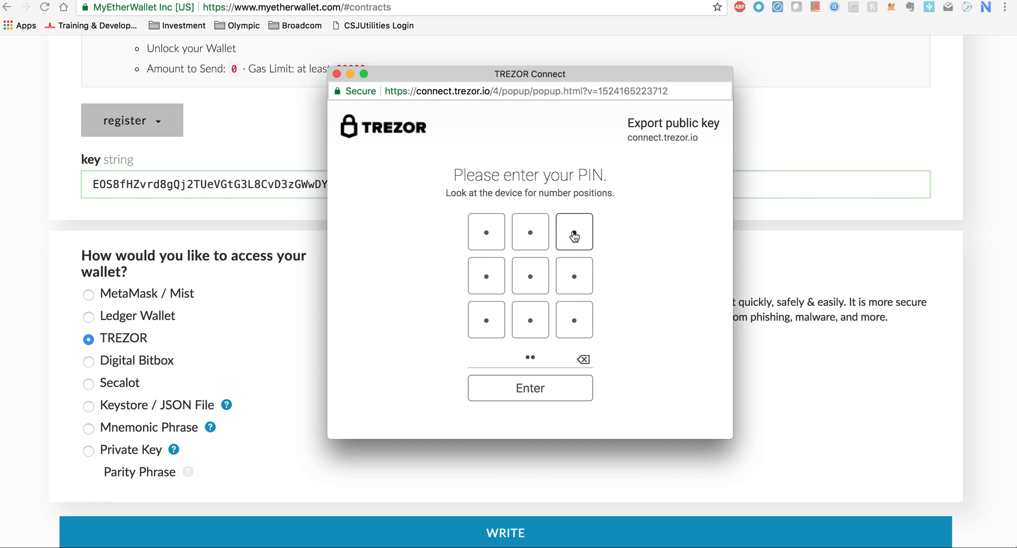
pyautogui.click(573, 232)
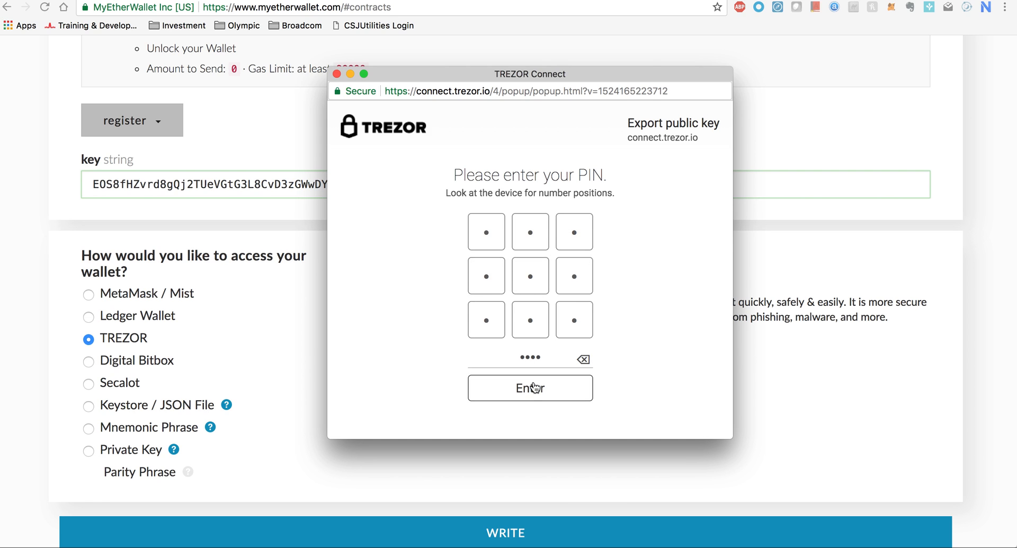
pyautogui.click(529, 387)
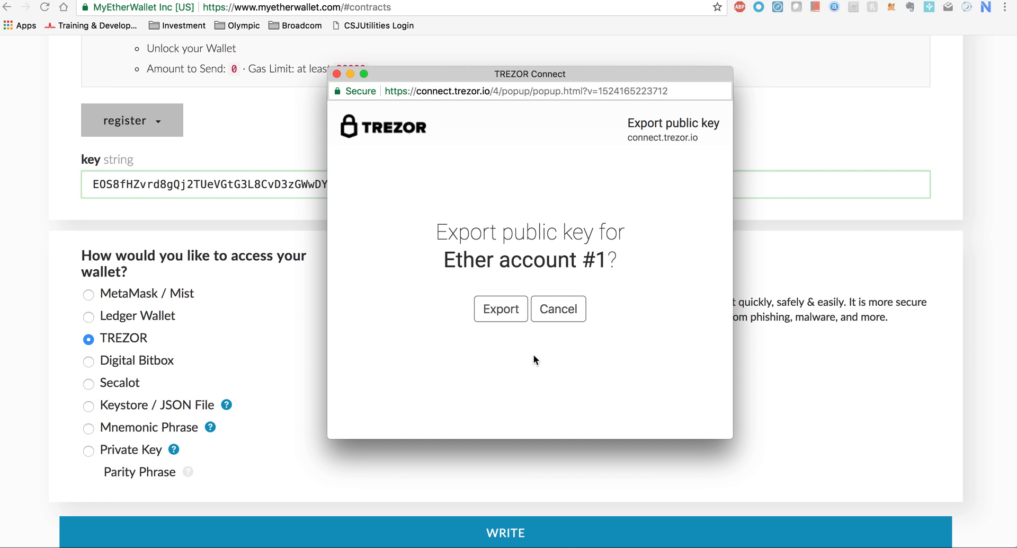
# Allow key export again, pick the fourth address (0 ETH), and unlock the wallet
pyautogui.click(500, 308)
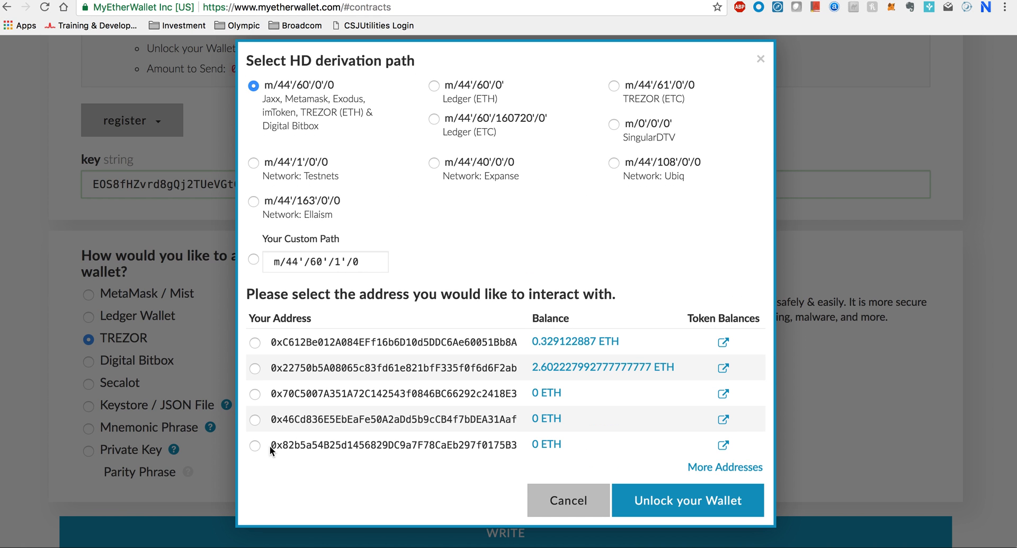
pyautogui.click(254, 418)
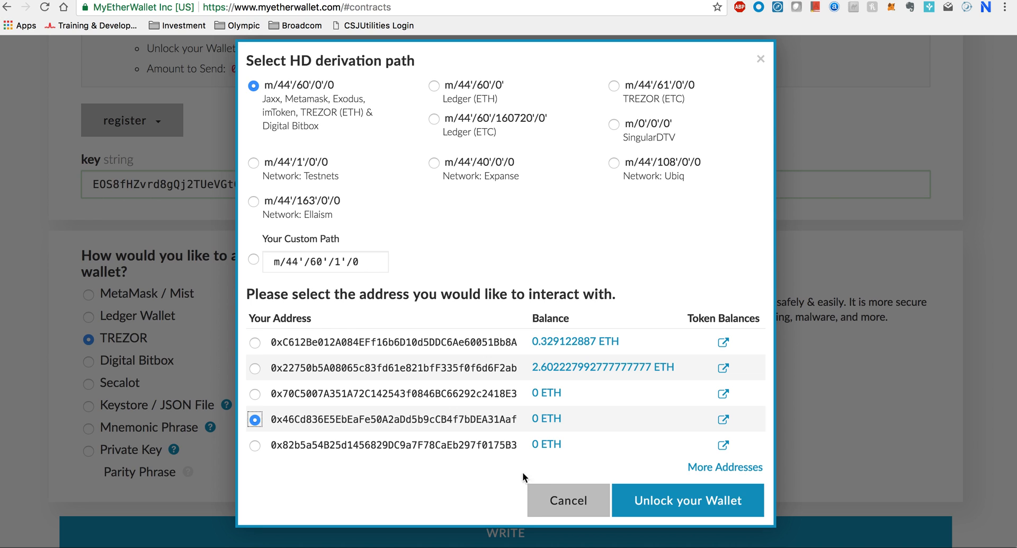
pyautogui.click(688, 500)
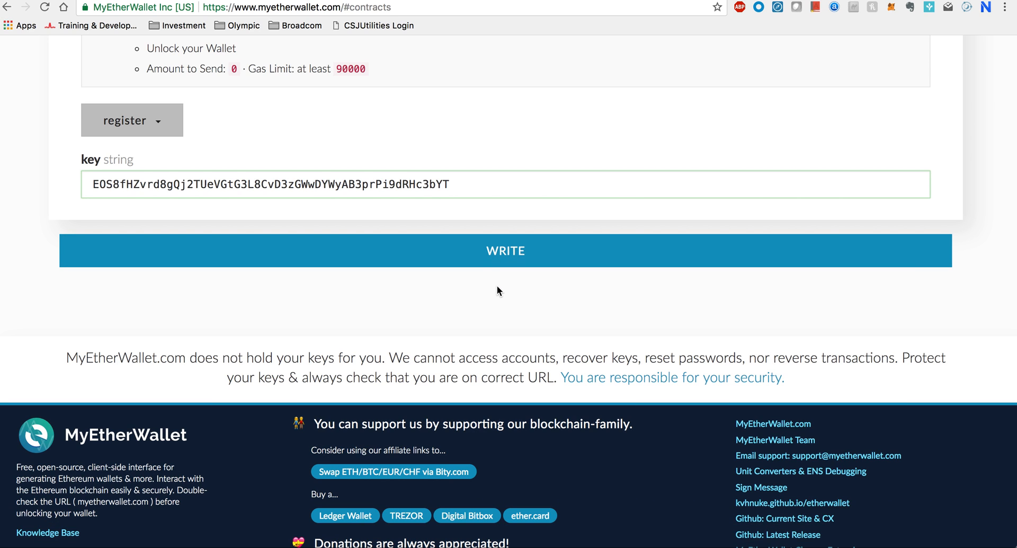
# Write the register call and confirm Amount to Send 0 and Gas Limit 90558
pyautogui.scroll(-3)
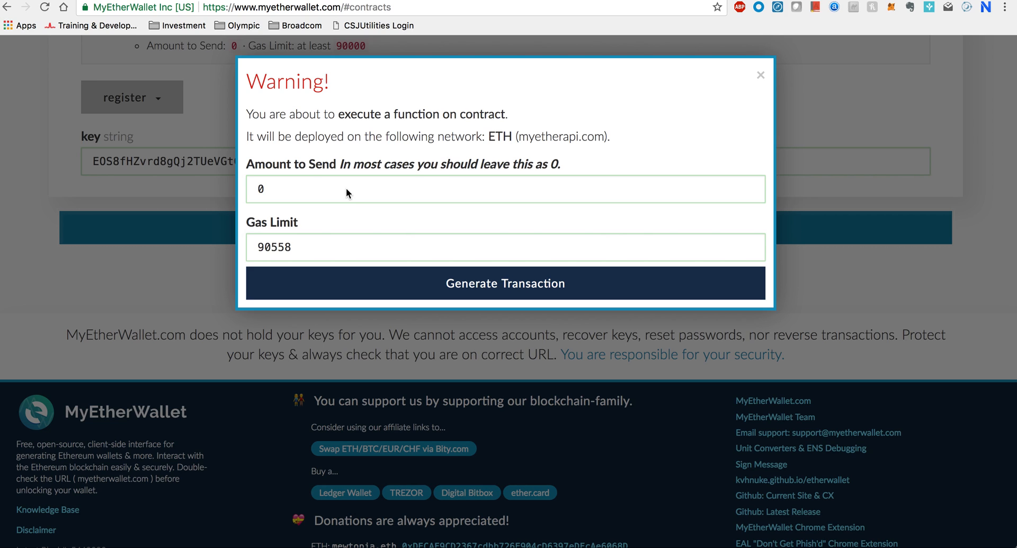
pyautogui.moveTo(346, 186)
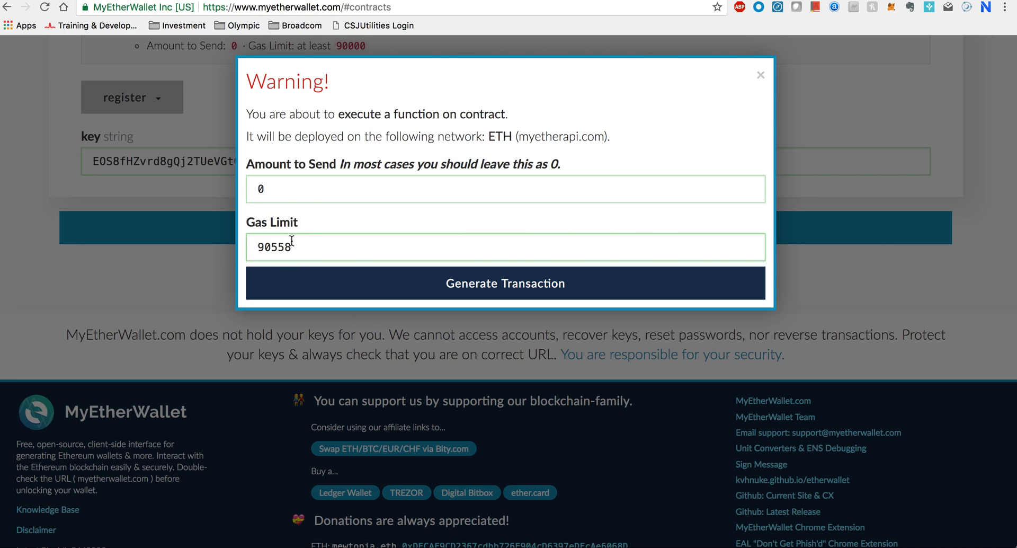
pyautogui.moveTo(293, 192)
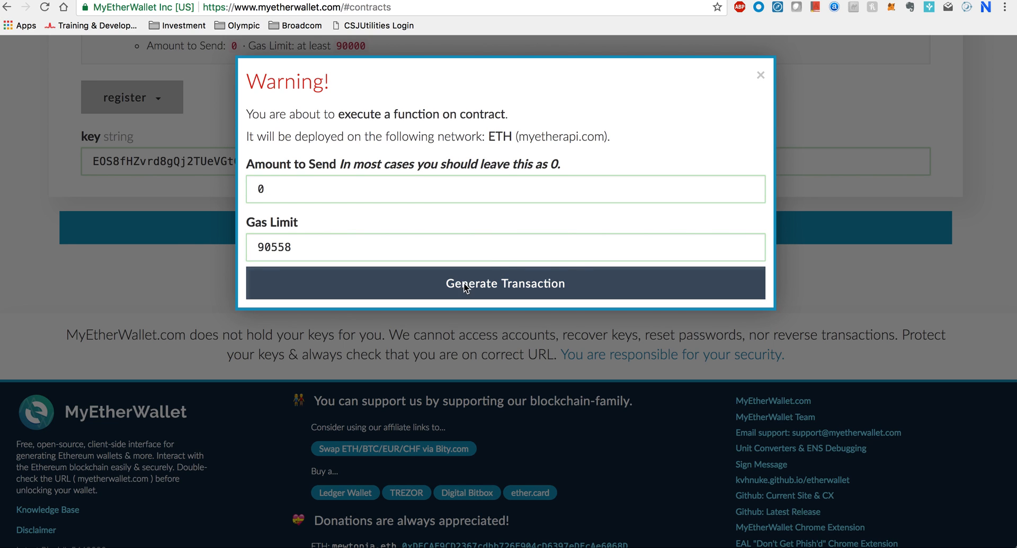
# Generate the raw and signed register transaction and submit it
pyautogui.click(505, 283)
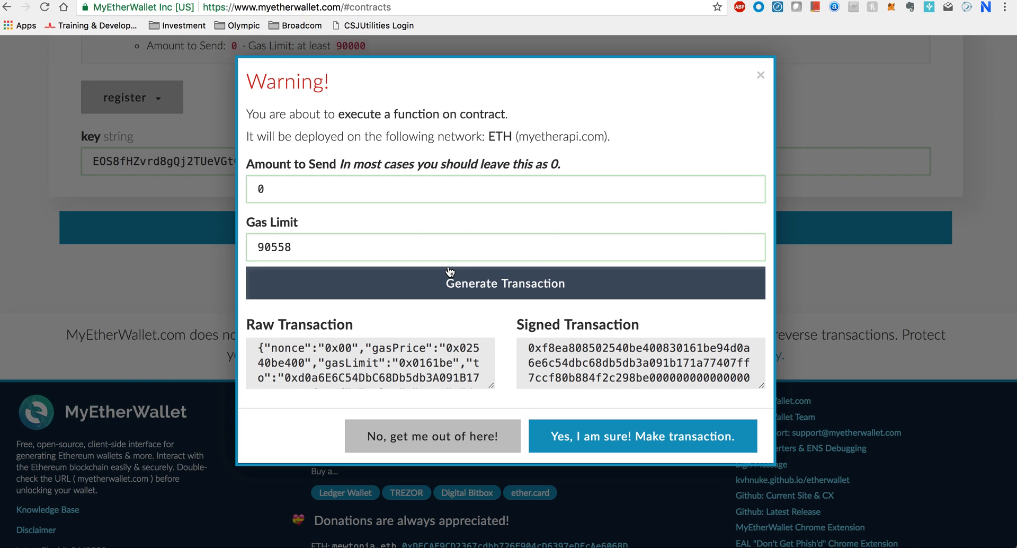
pyautogui.moveTo(477, 290)
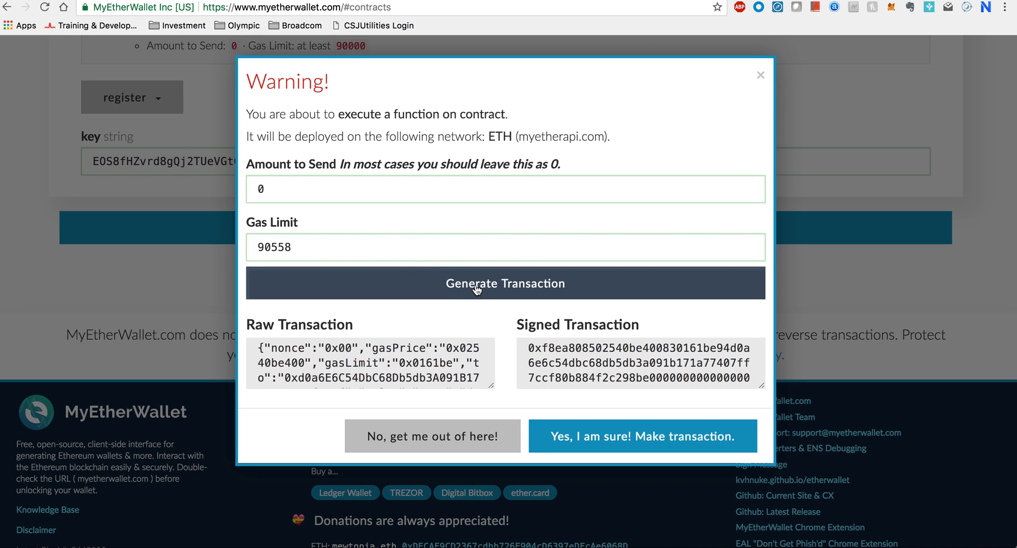
pyautogui.moveTo(567, 443)
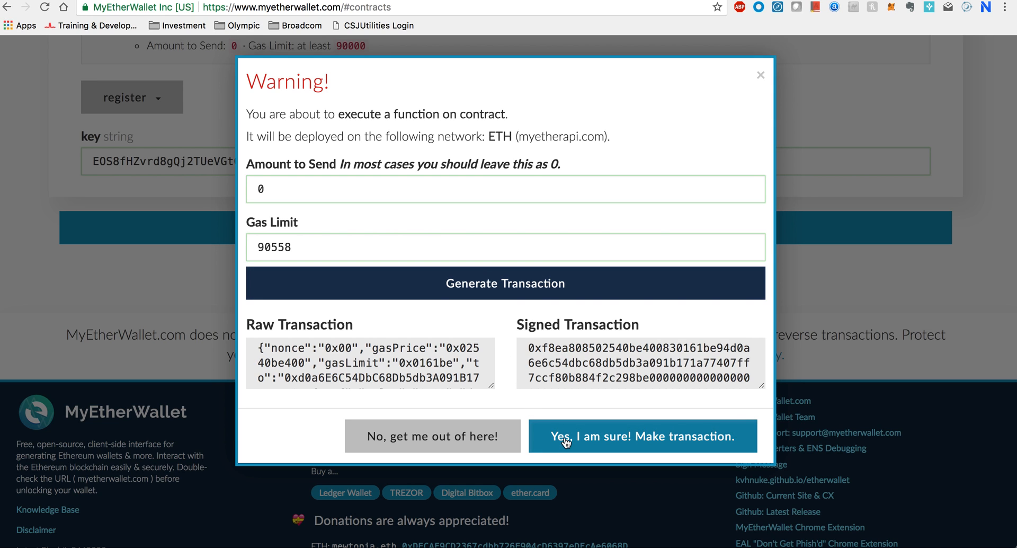
pyautogui.moveTo(669, 439)
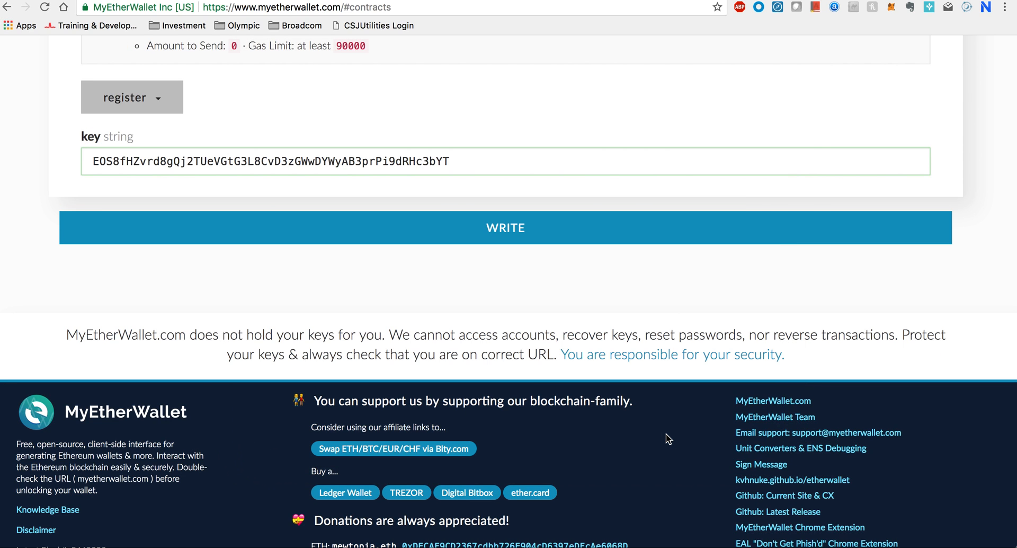
# Dismiss the Insufficient funds error banner
pyautogui.click(505, 228)
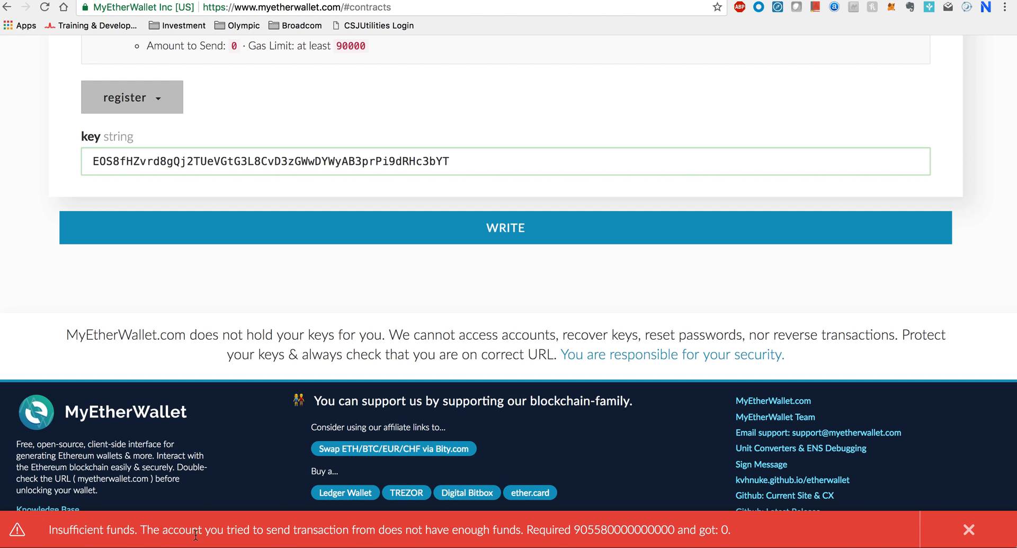
pyautogui.moveTo(156, 535)
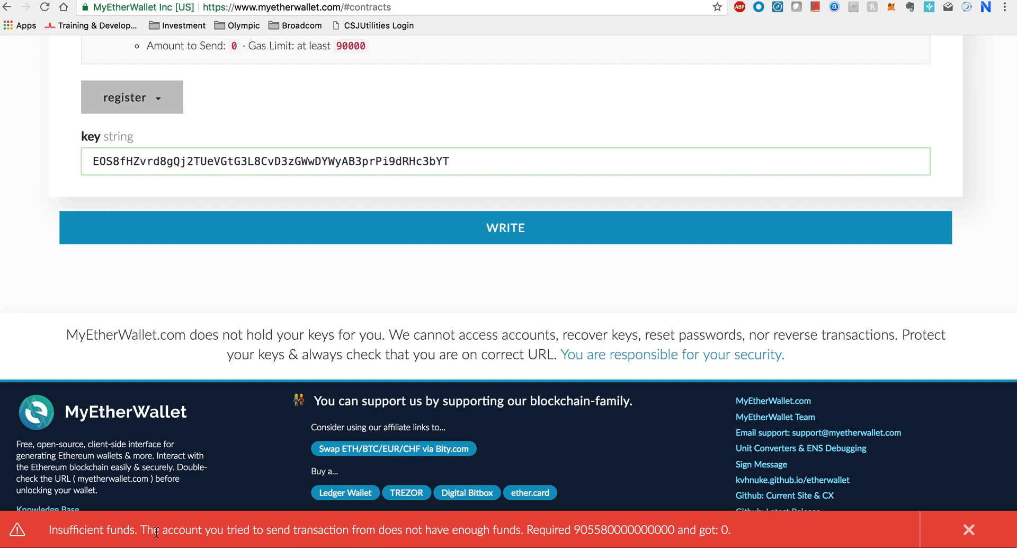
pyautogui.click(968, 529)
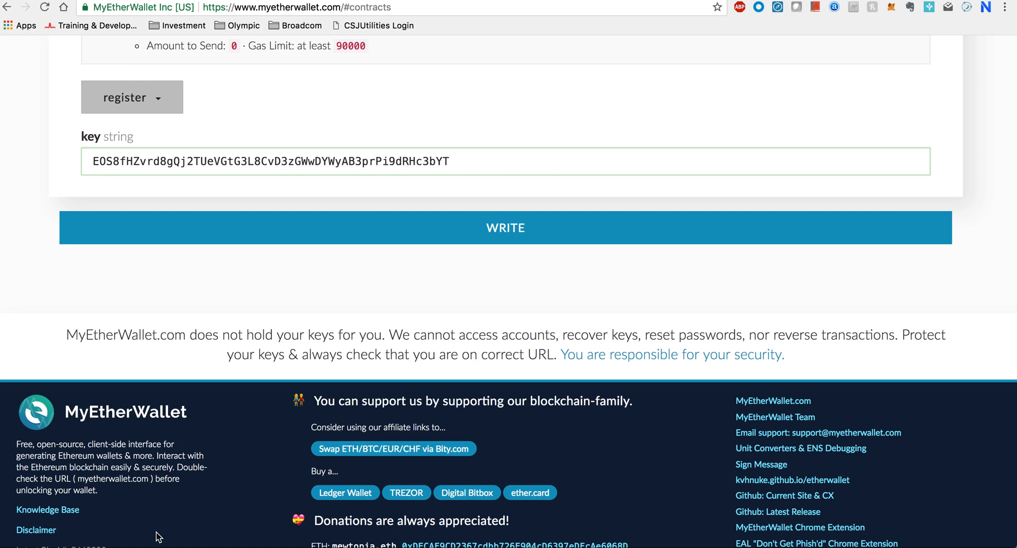
pyautogui.moveTo(171, 481)
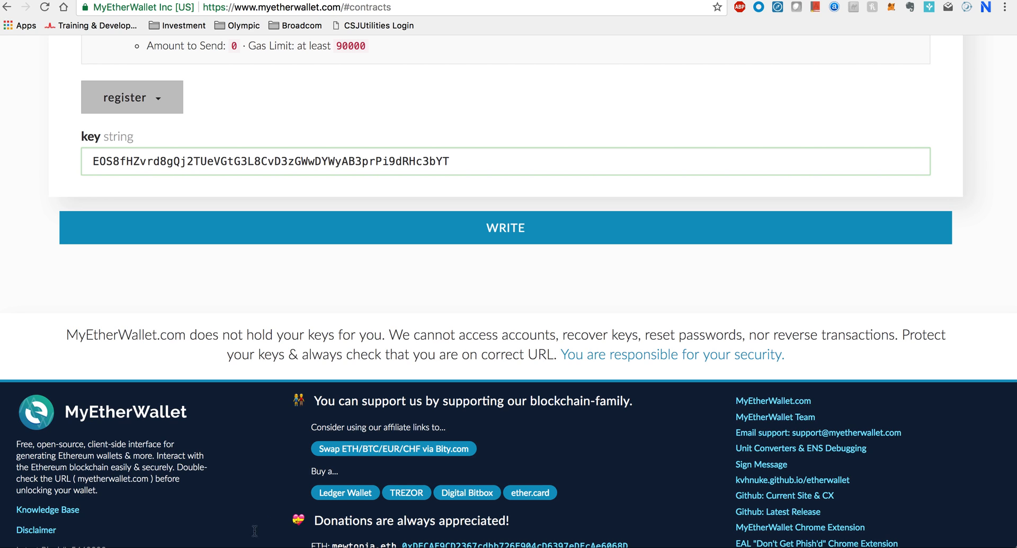
pyautogui.moveTo(445, 276)
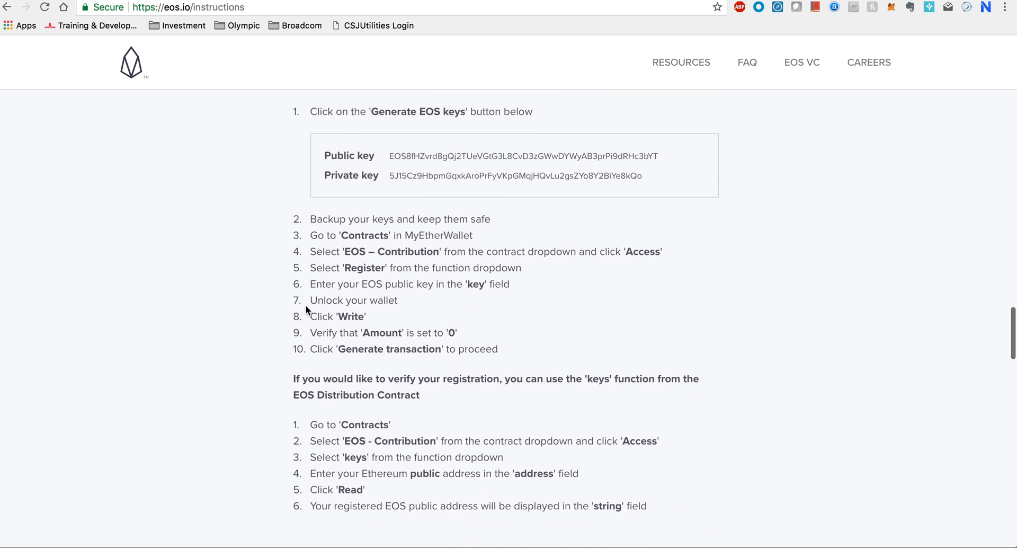
pyautogui.scroll(-3)
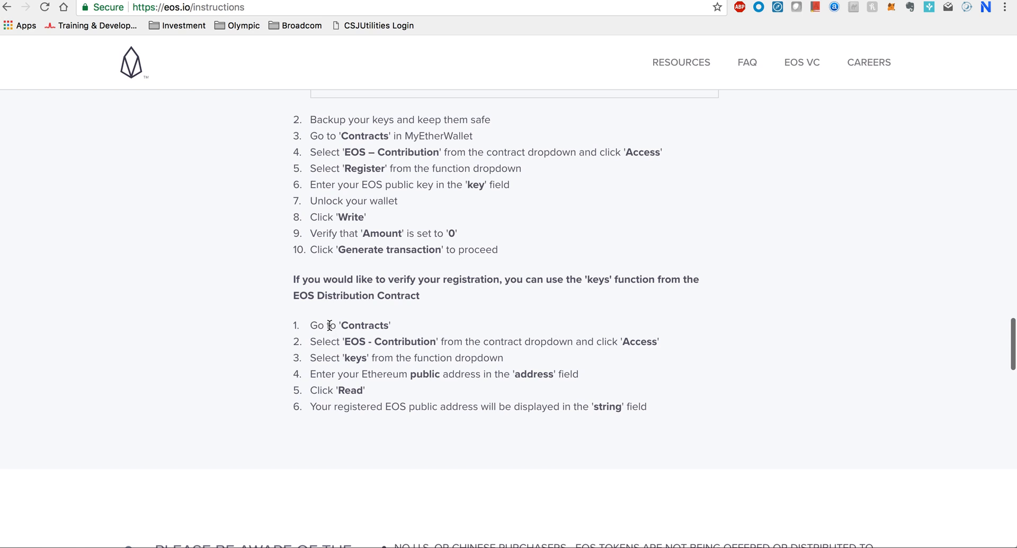
pyautogui.moveTo(329, 325); pyautogui.dragTo(406, 341)
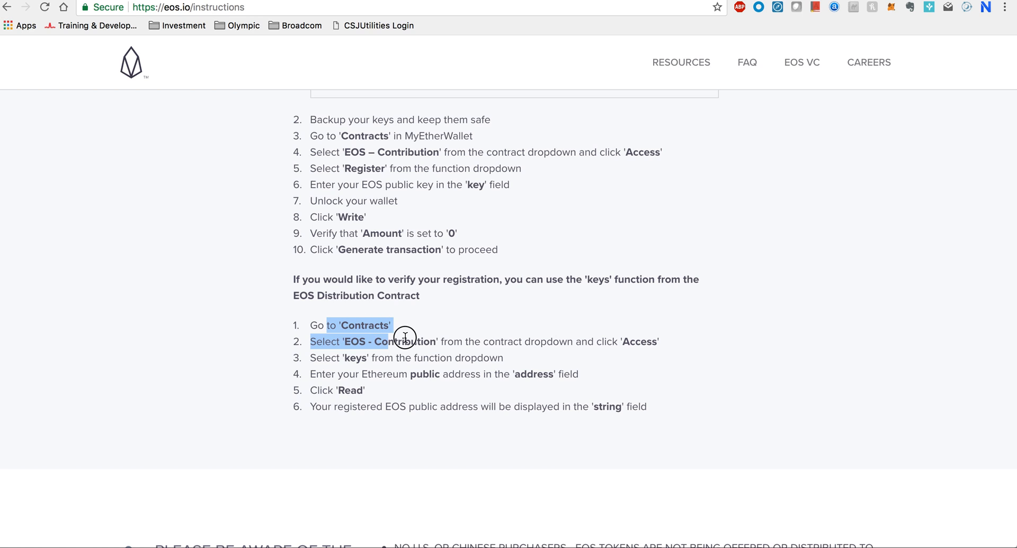
pyautogui.click(342, 329)
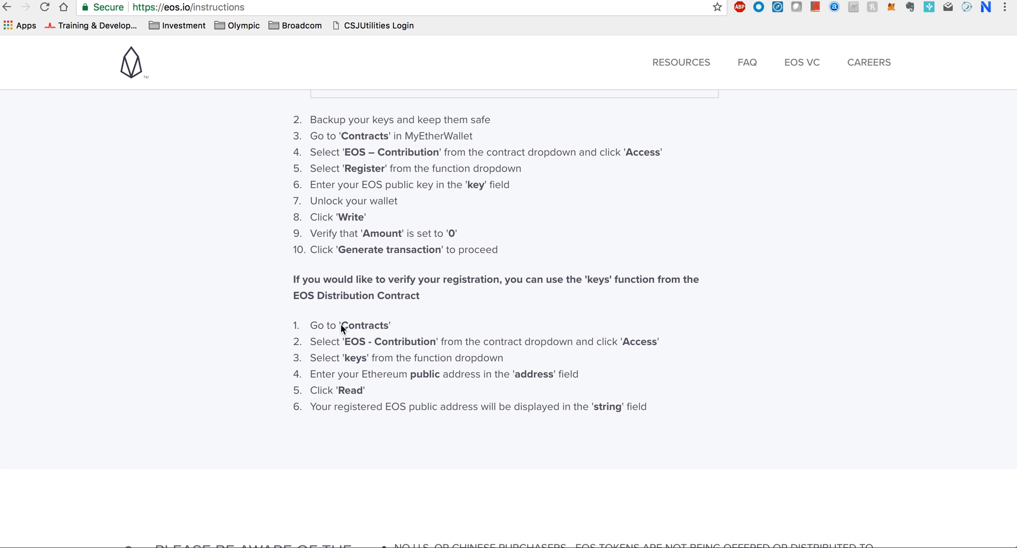
pyautogui.doubleClick(389, 341)
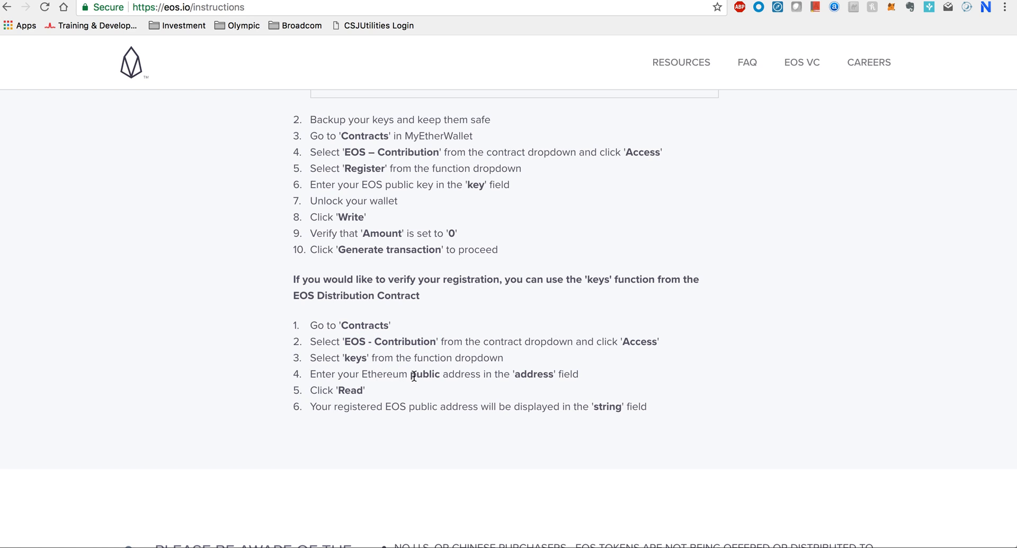
pyautogui.moveTo(360, 374); pyautogui.dragTo(473, 375)
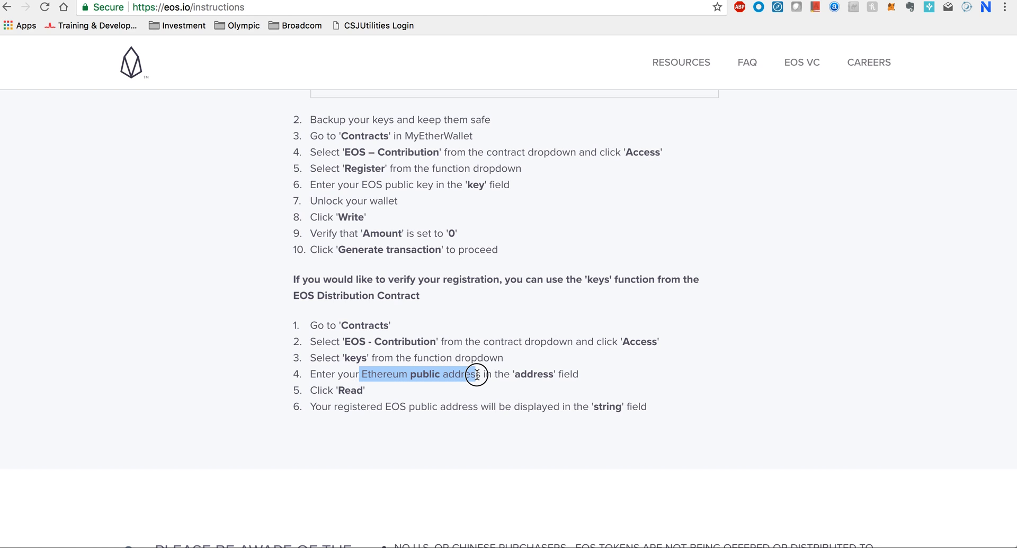
pyautogui.click(351, 395)
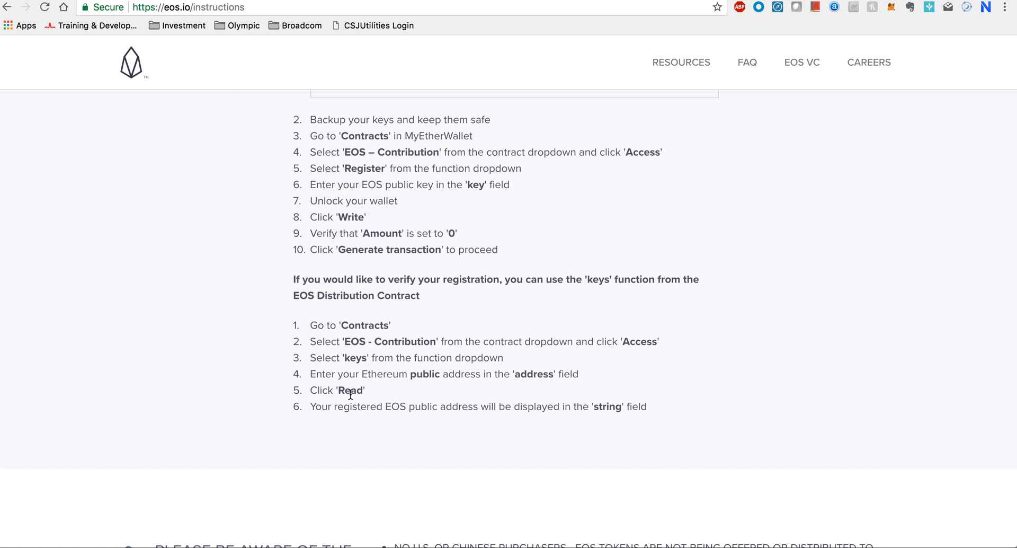
pyautogui.moveTo(388, 395)
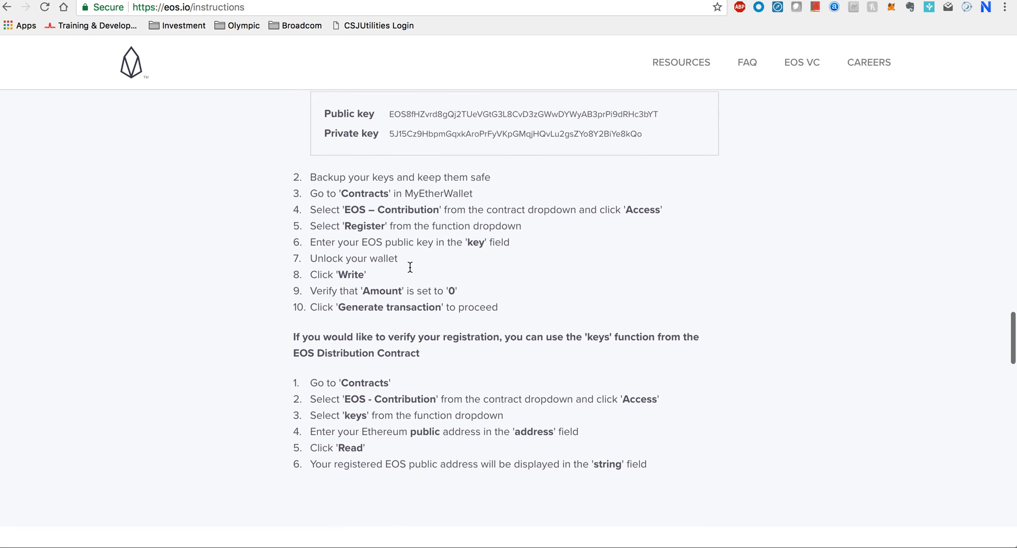
pyautogui.scroll(-3)
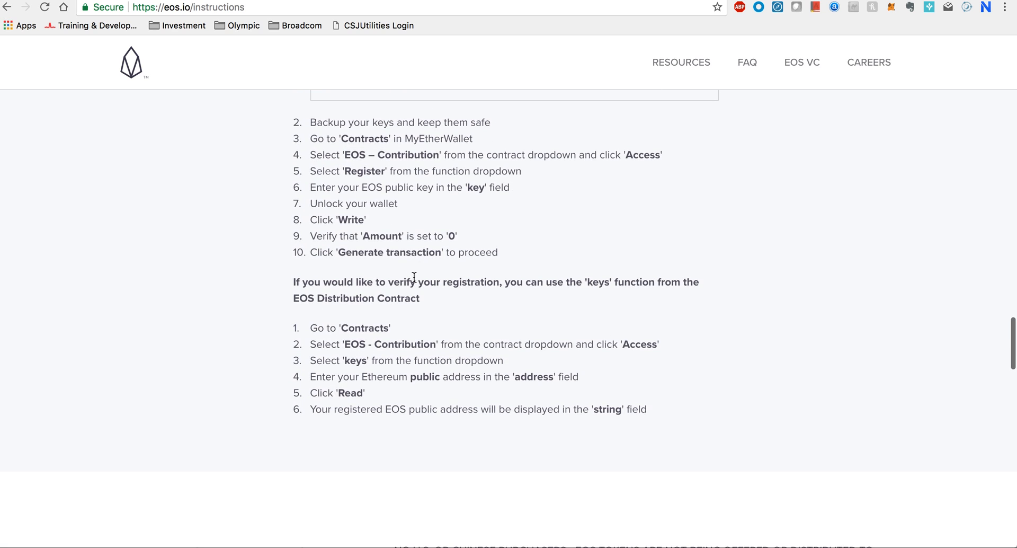